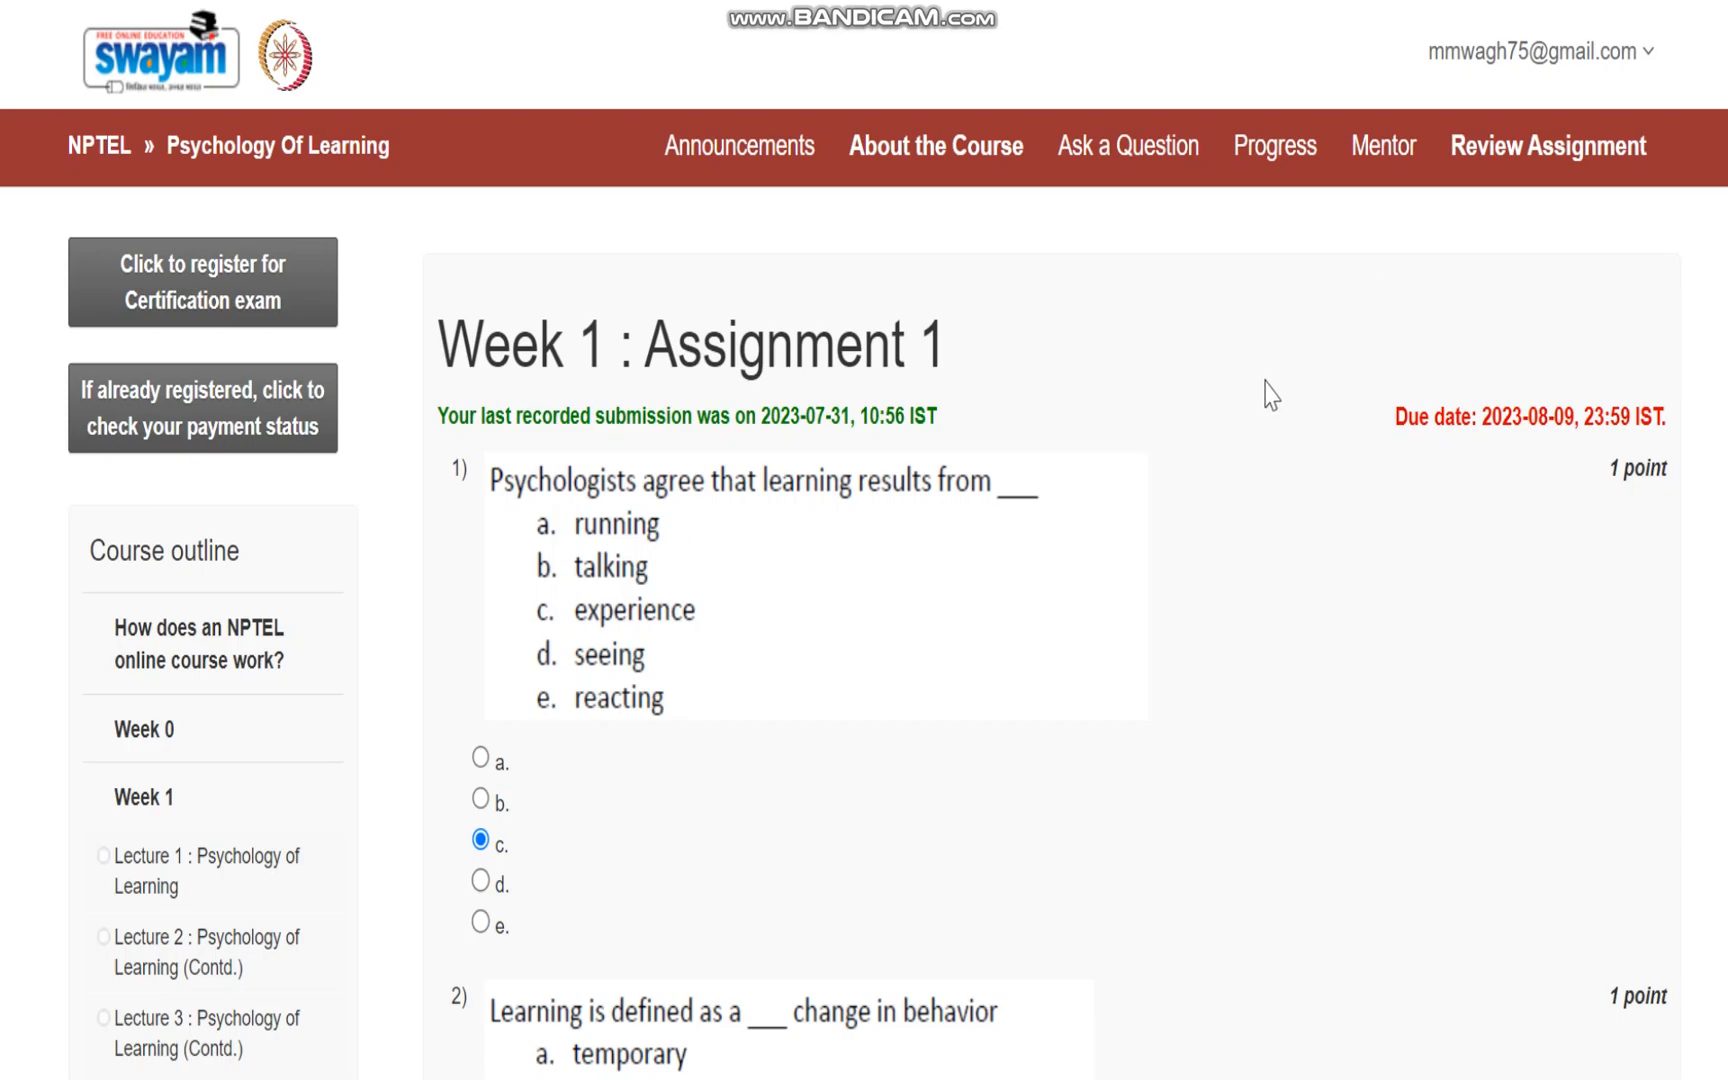
{"action": "scroll", "scroll_direction": "down", "scroll_amount": 3}
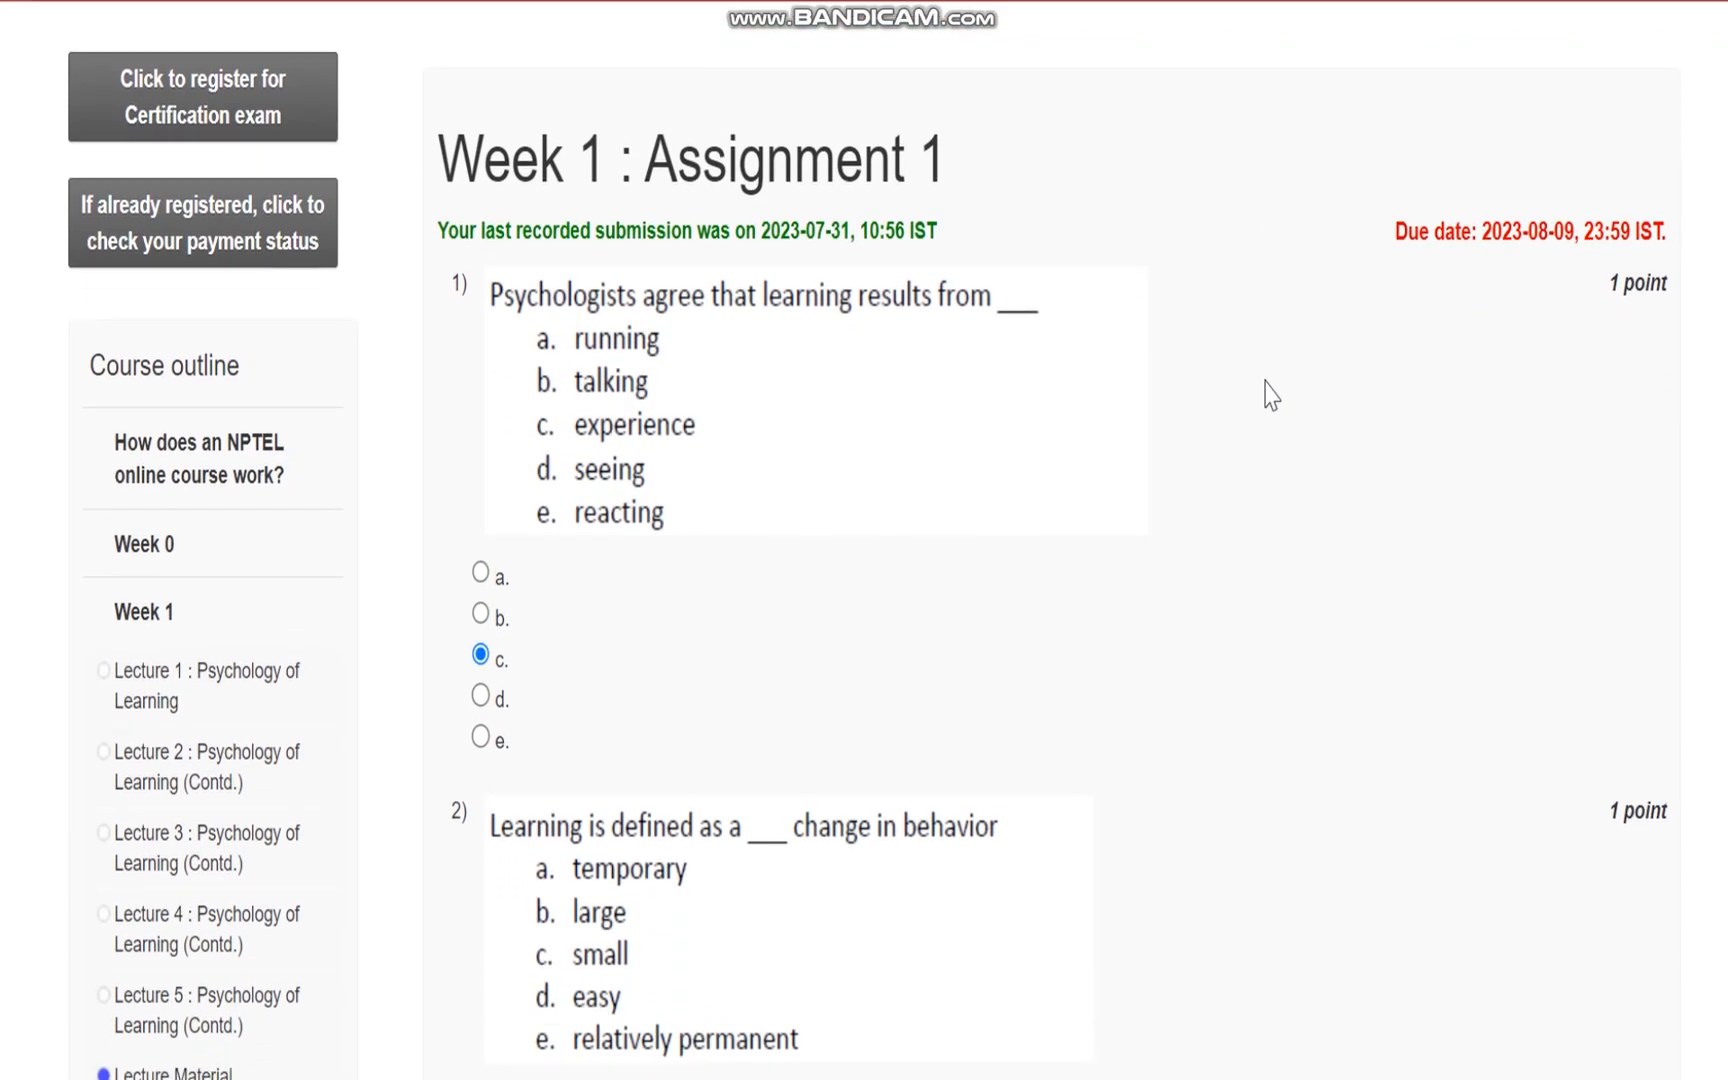
{"action": "scroll", "scroll_direction": "down", "scroll_amount": 3}
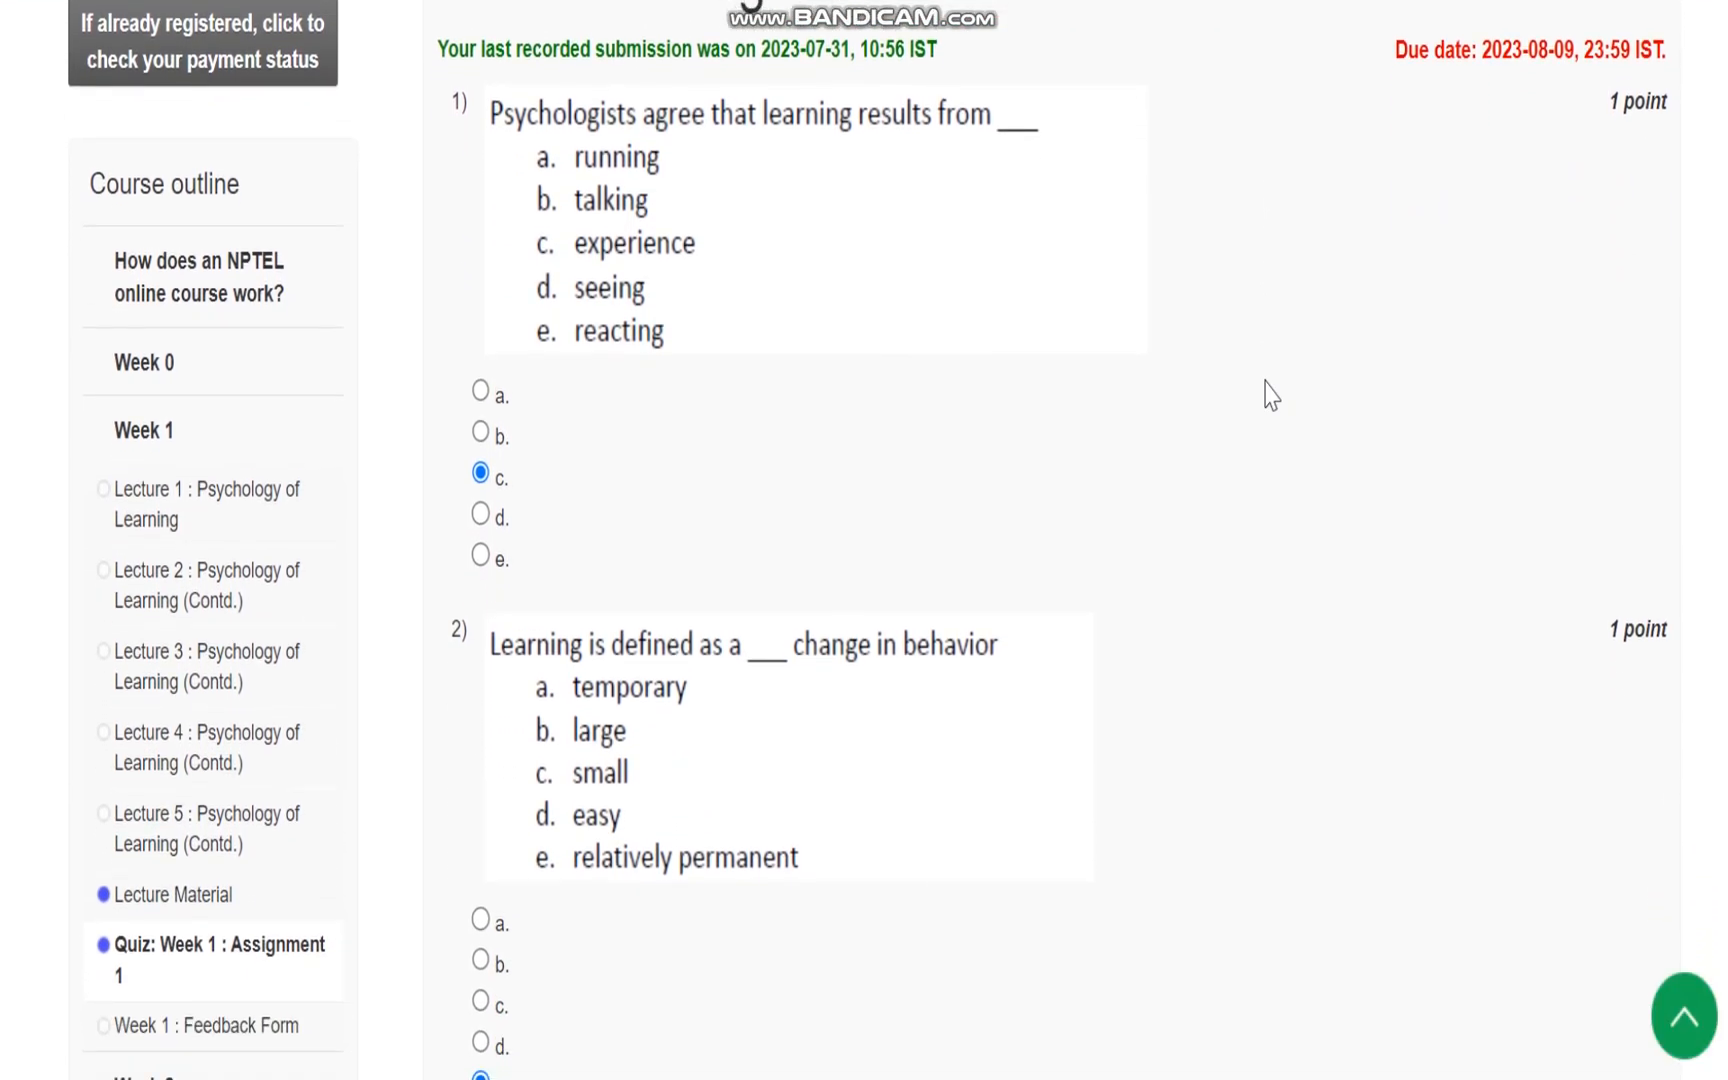
{"action": "mouse_move", "coordinate": [678, 276]}
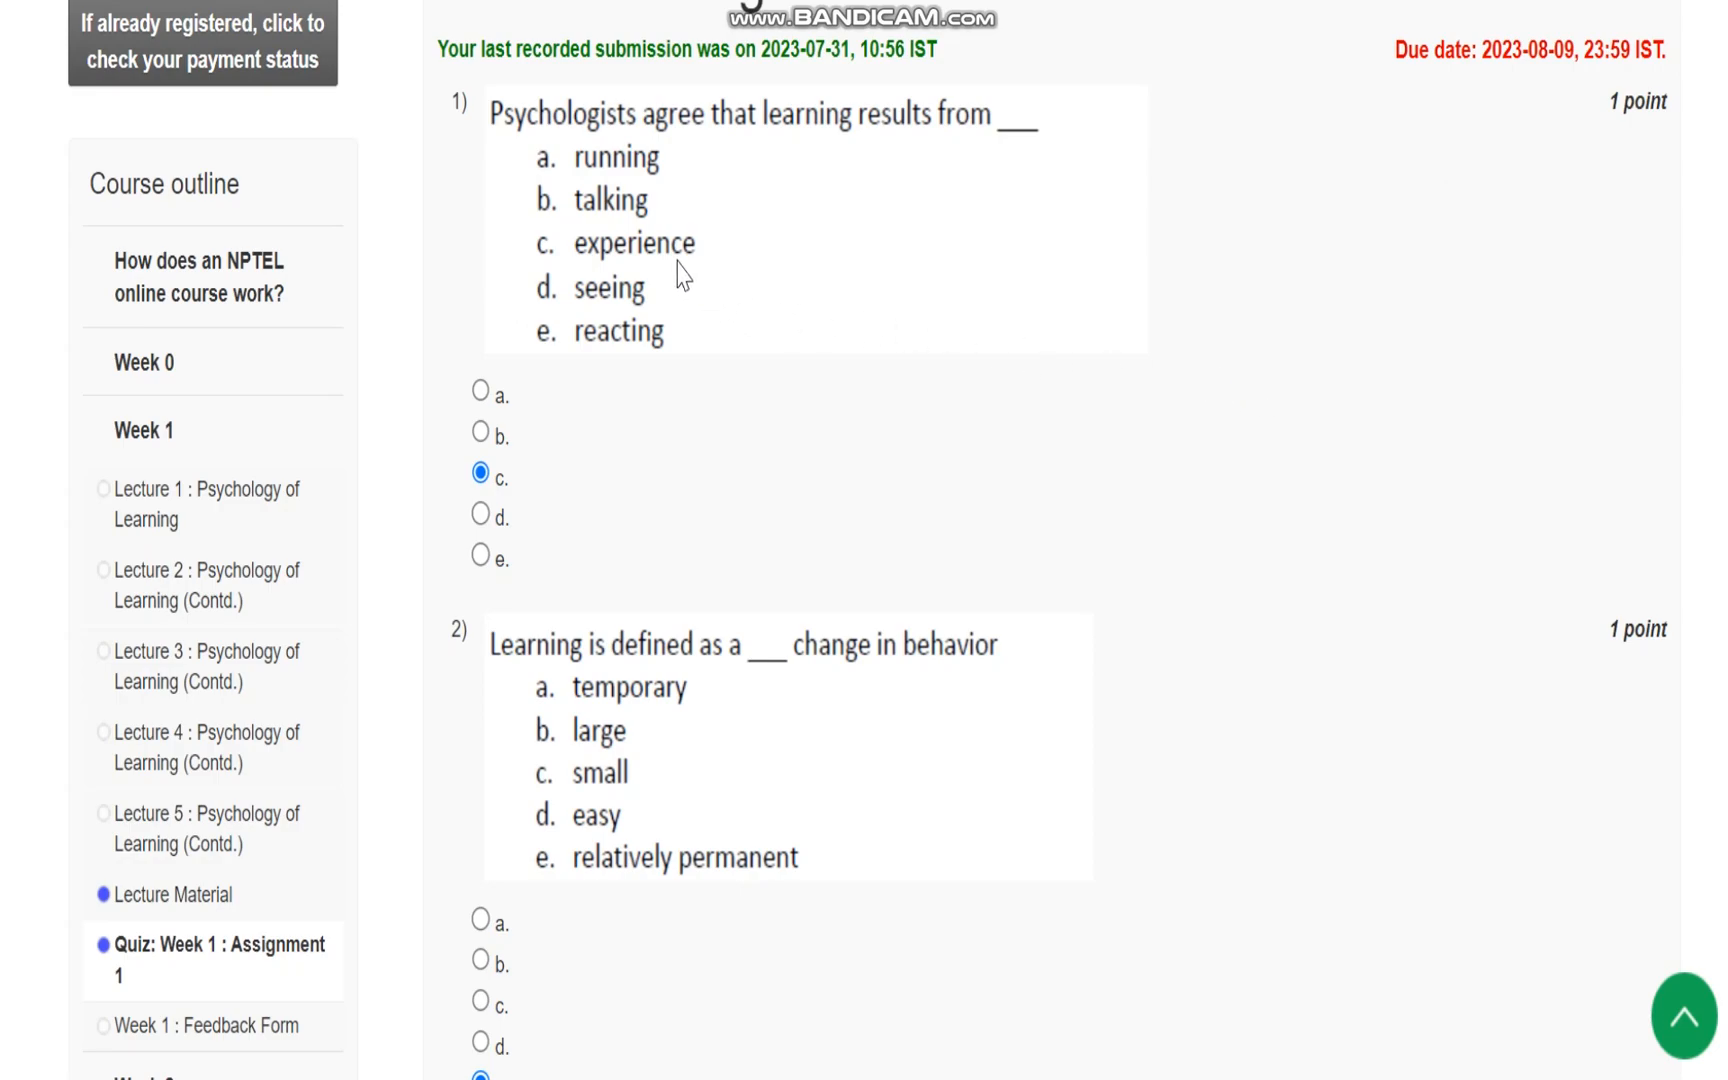
{"action": "mouse_move", "coordinate": [1052, 394]}
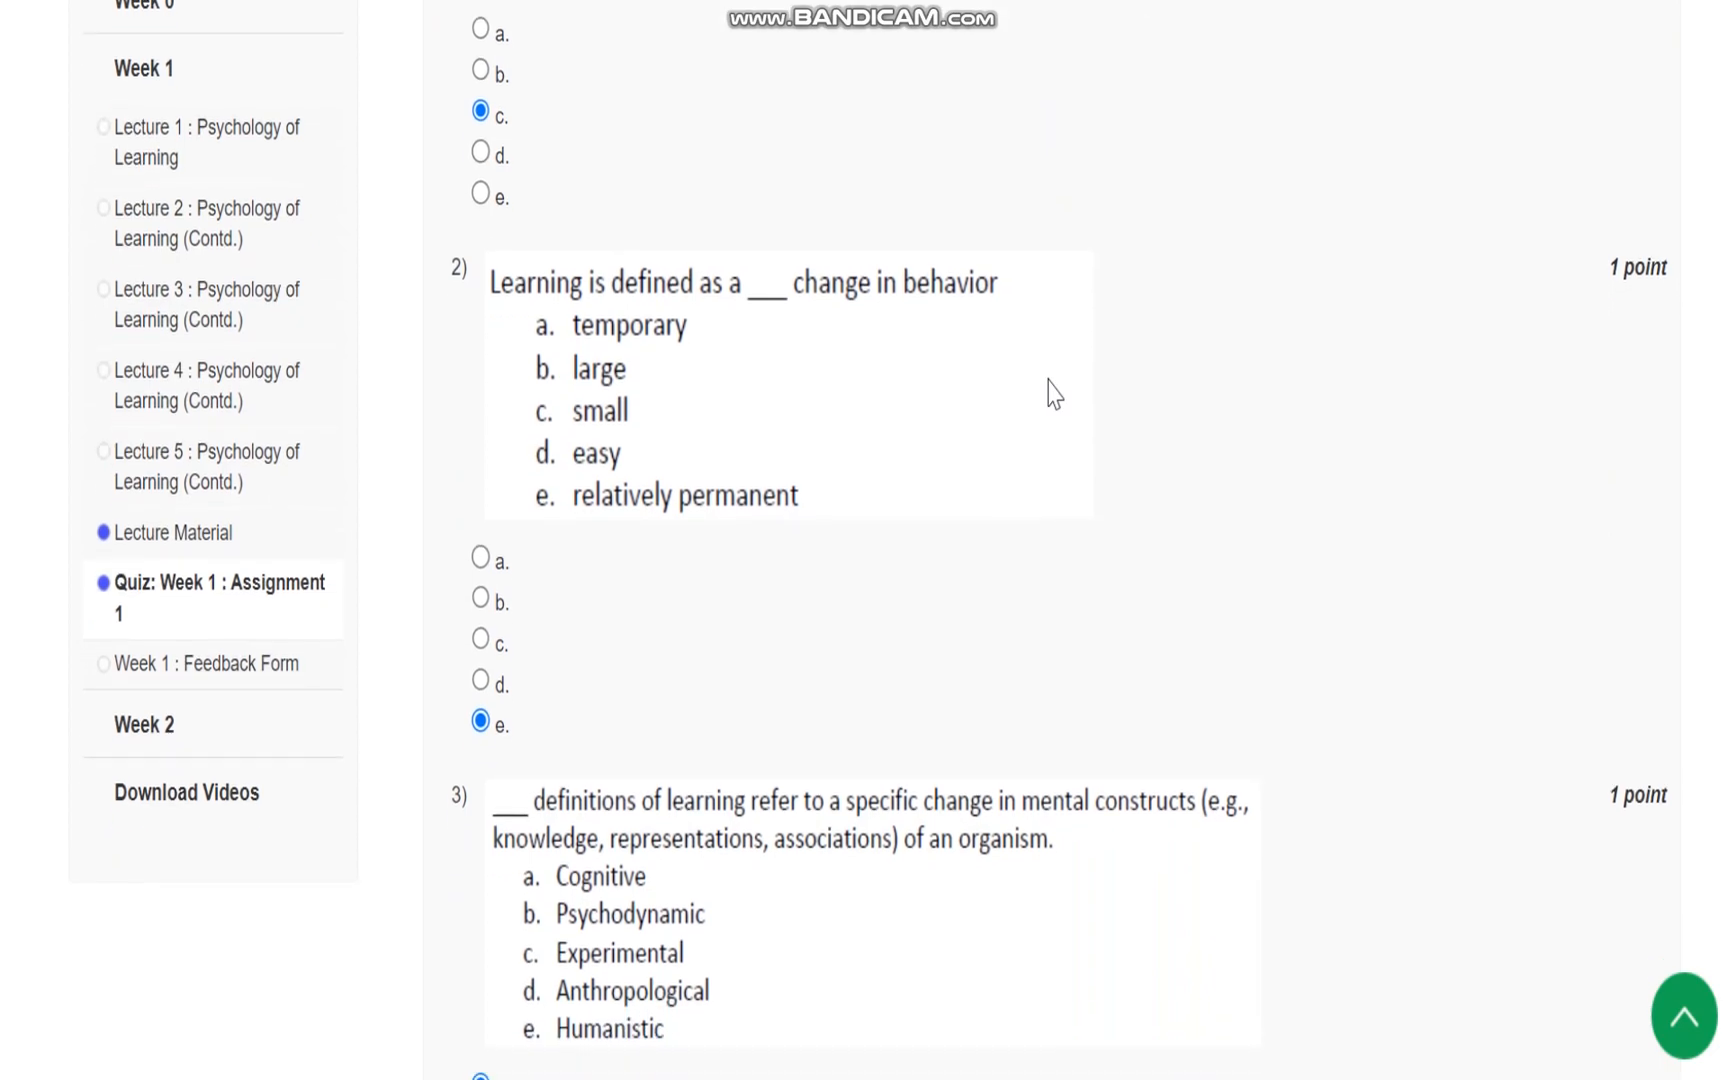
{"action": "scroll", "scroll_direction": "down", "scroll_amount": 3}
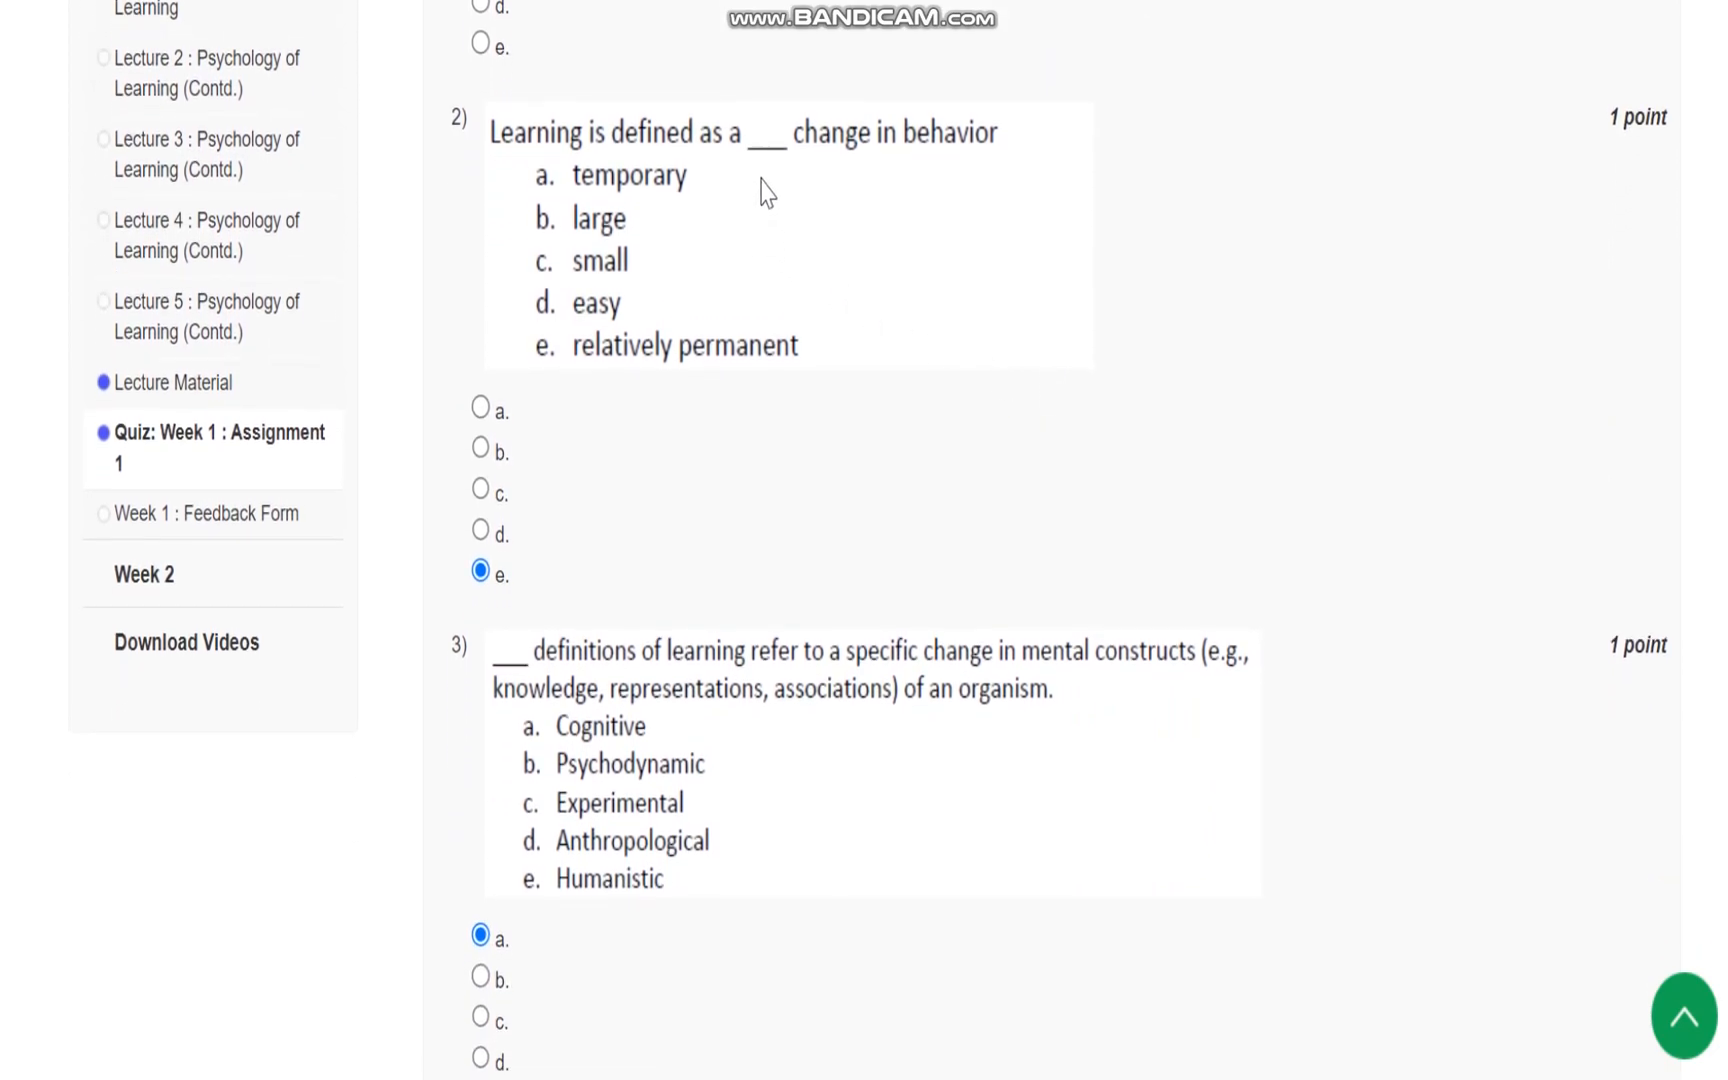
{"action": "mouse_move", "coordinate": [610, 396]}
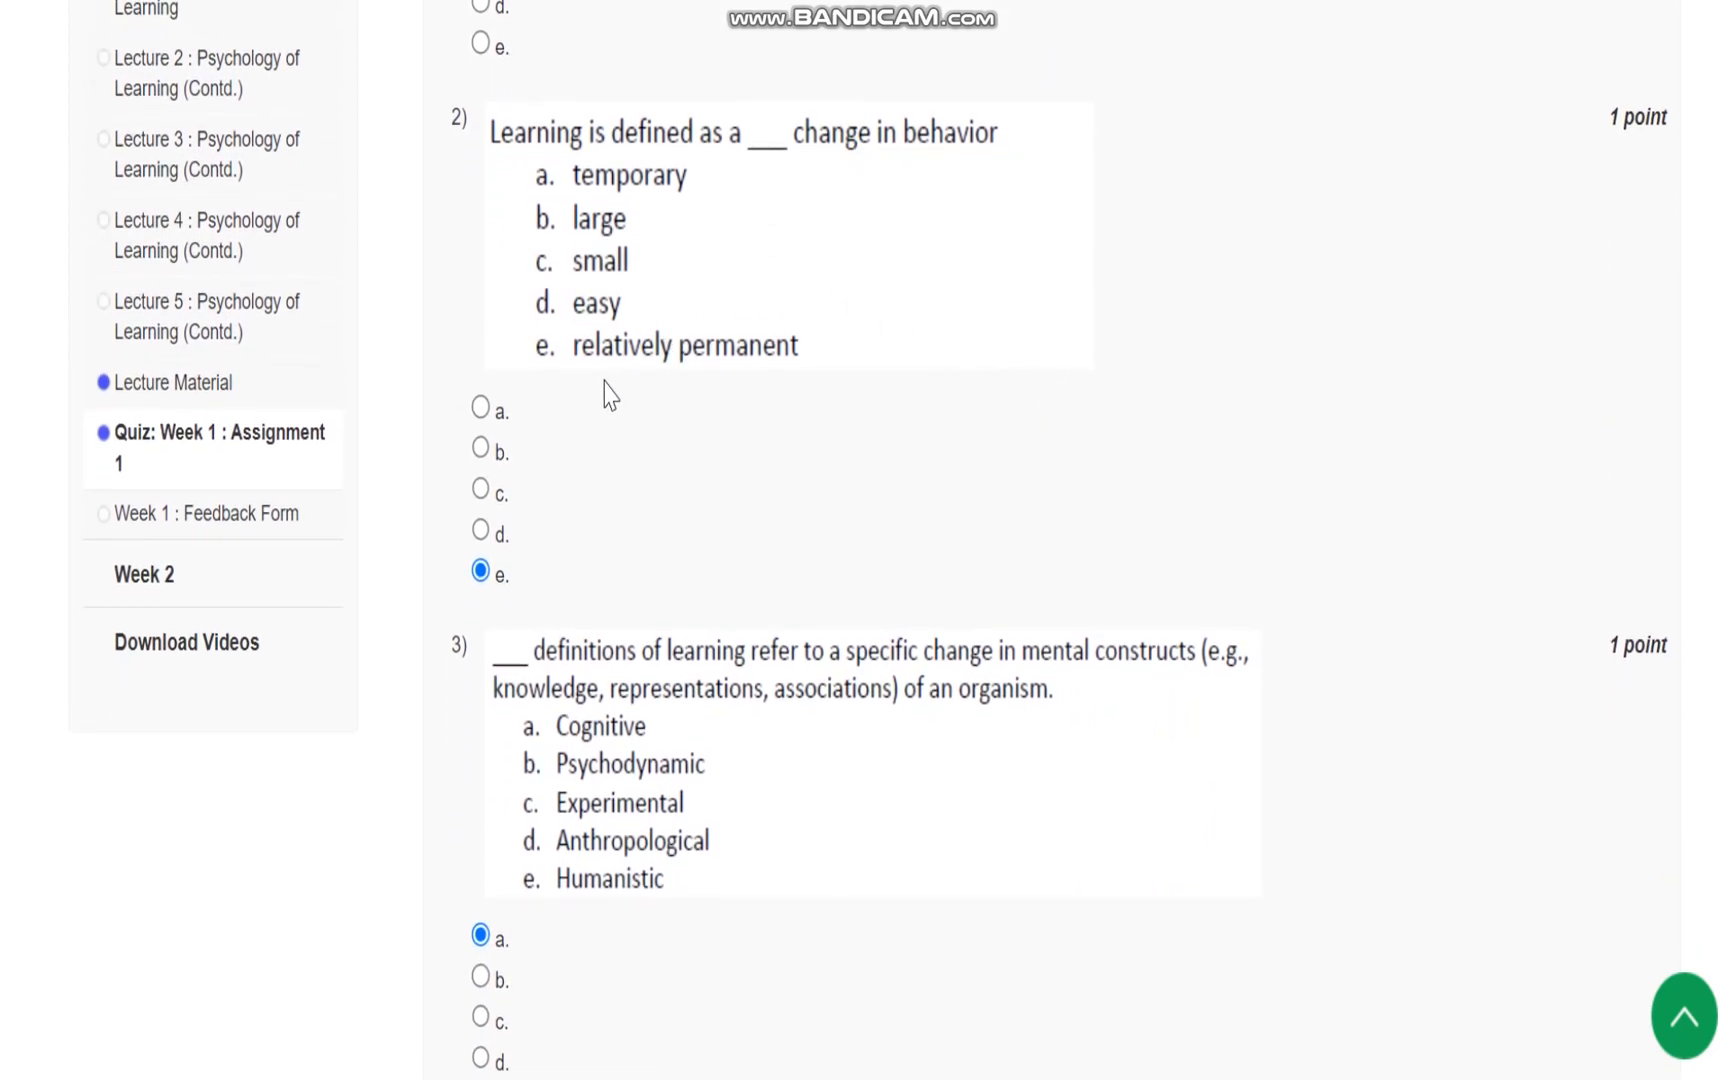
{"action": "mouse_move", "coordinate": [870, 396]}
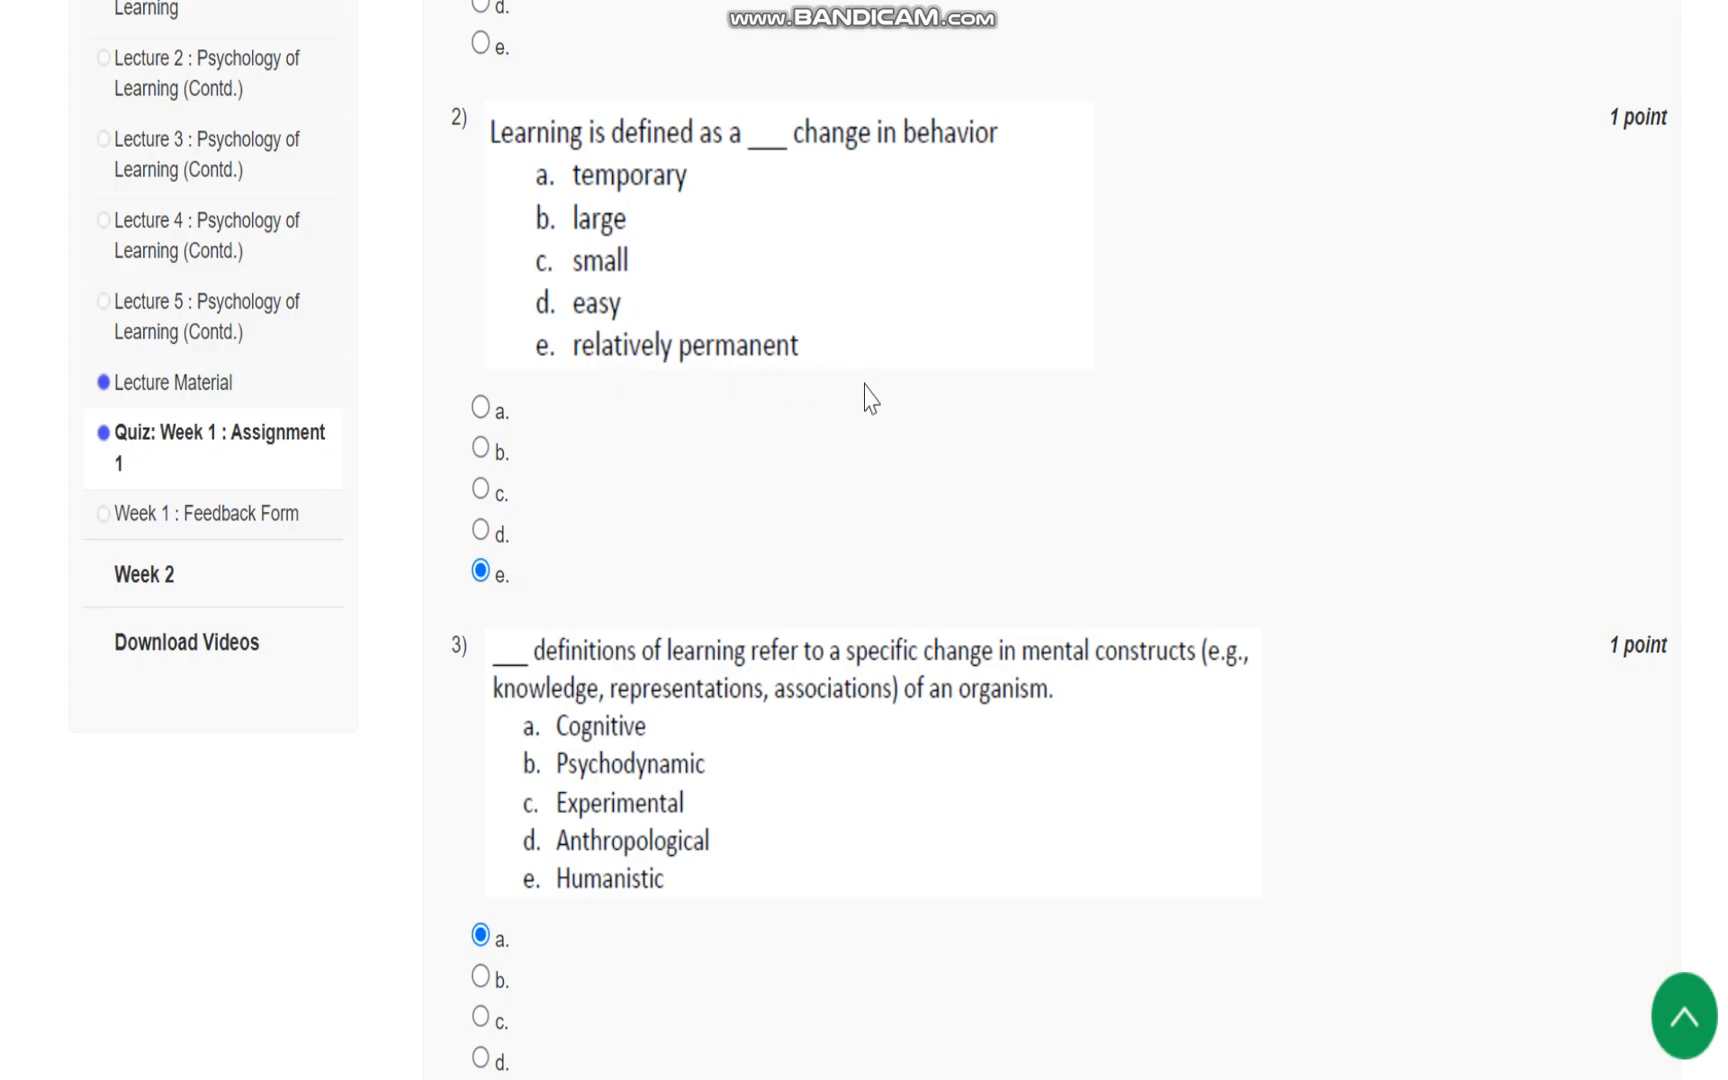
{"action": "scroll", "scroll_direction": "down", "scroll_amount": 3}
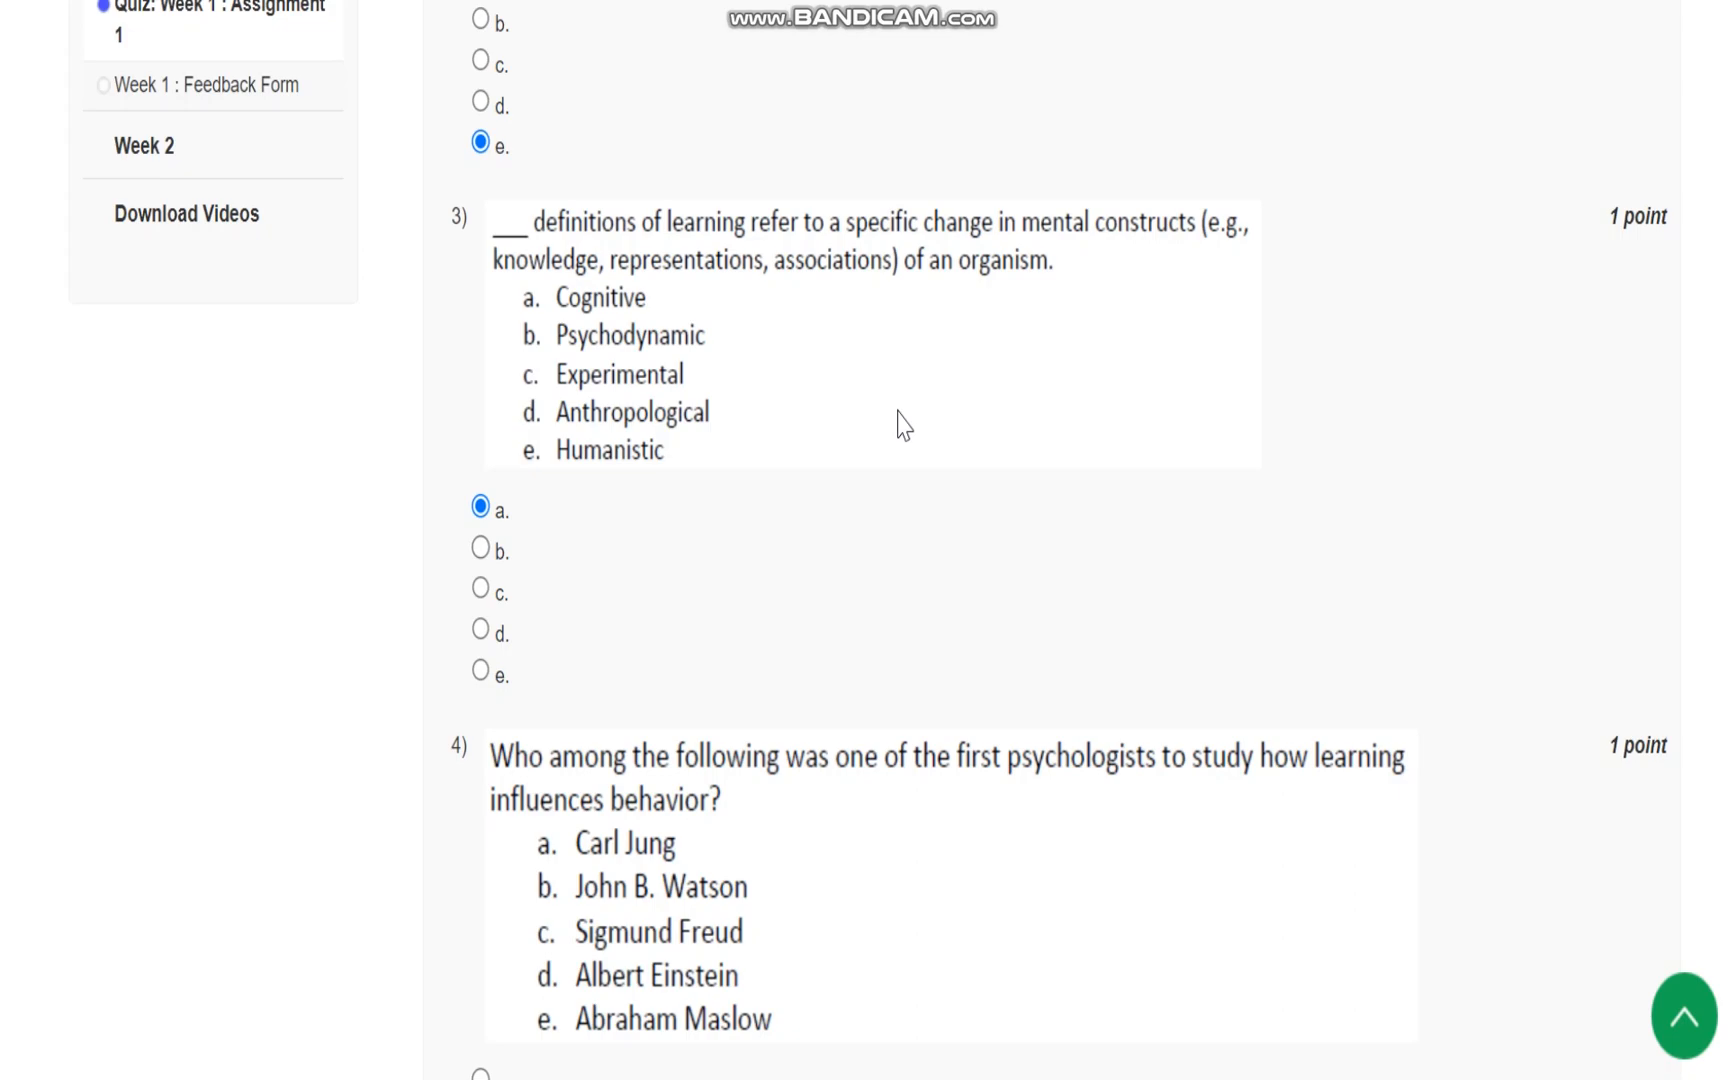
{"action": "mouse_move", "coordinate": [1150, 312]}
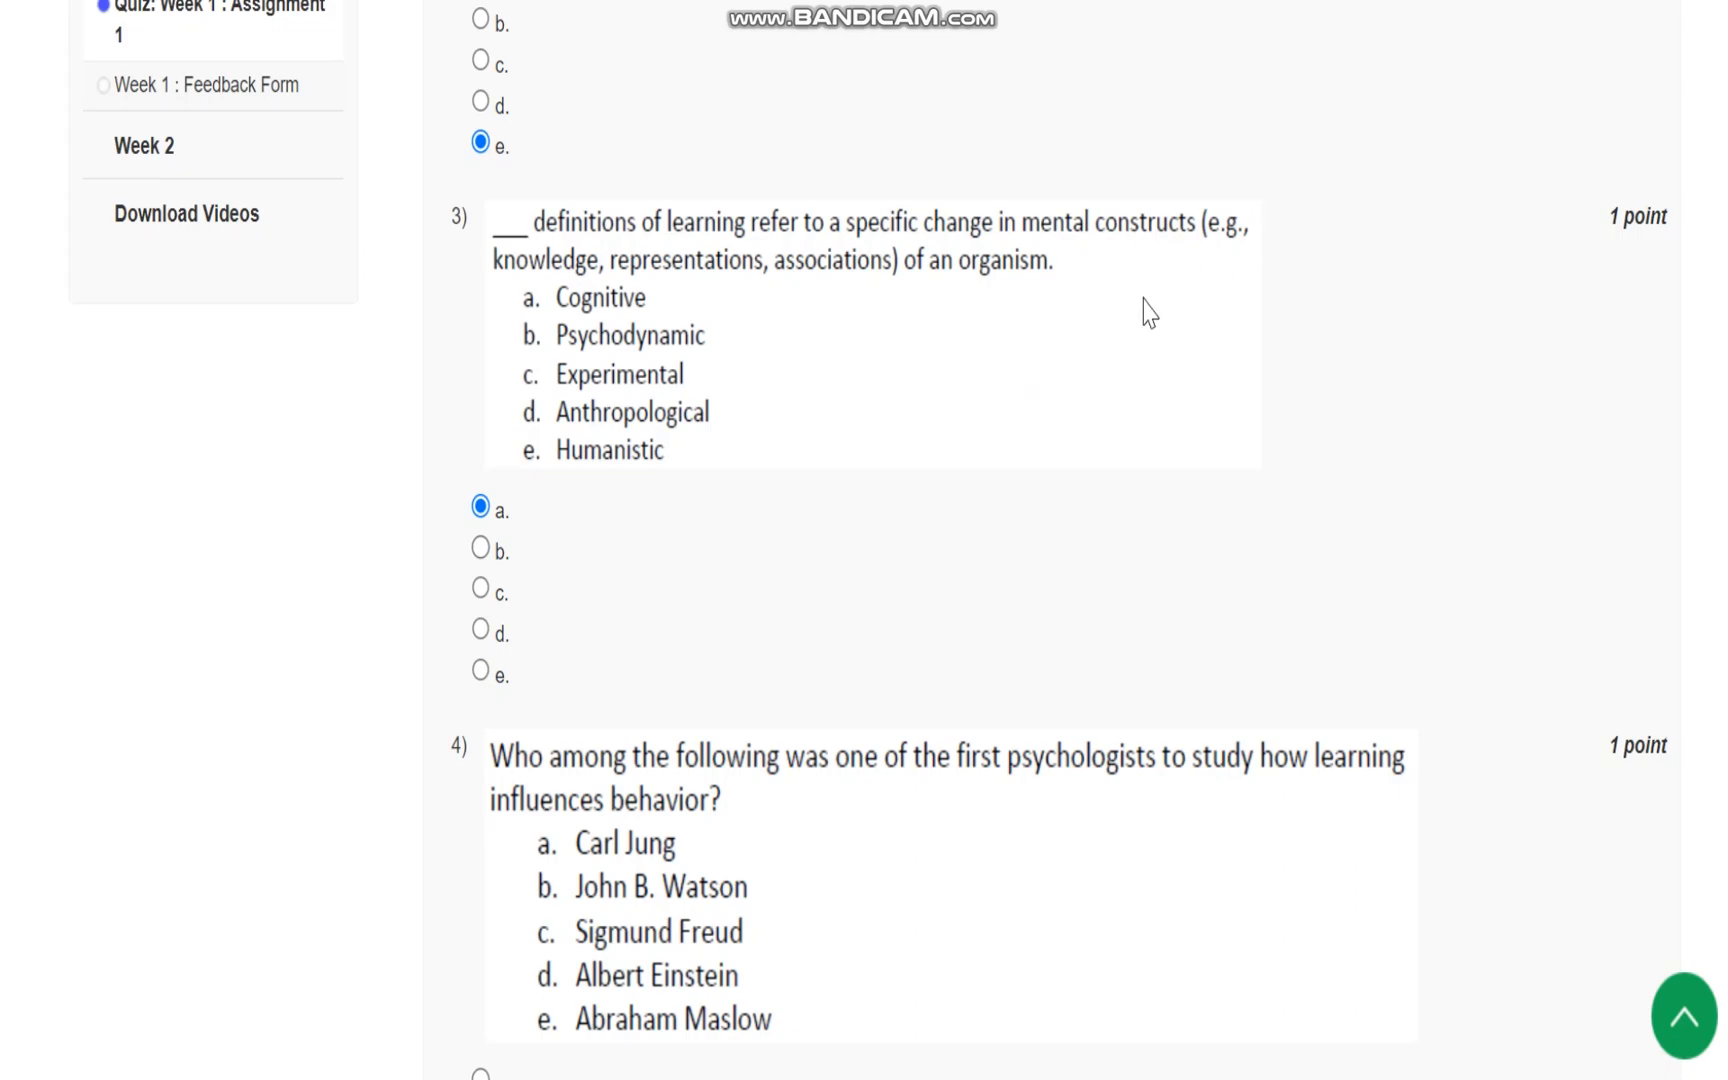
{"action": "mouse_move", "coordinate": [710, 306]}
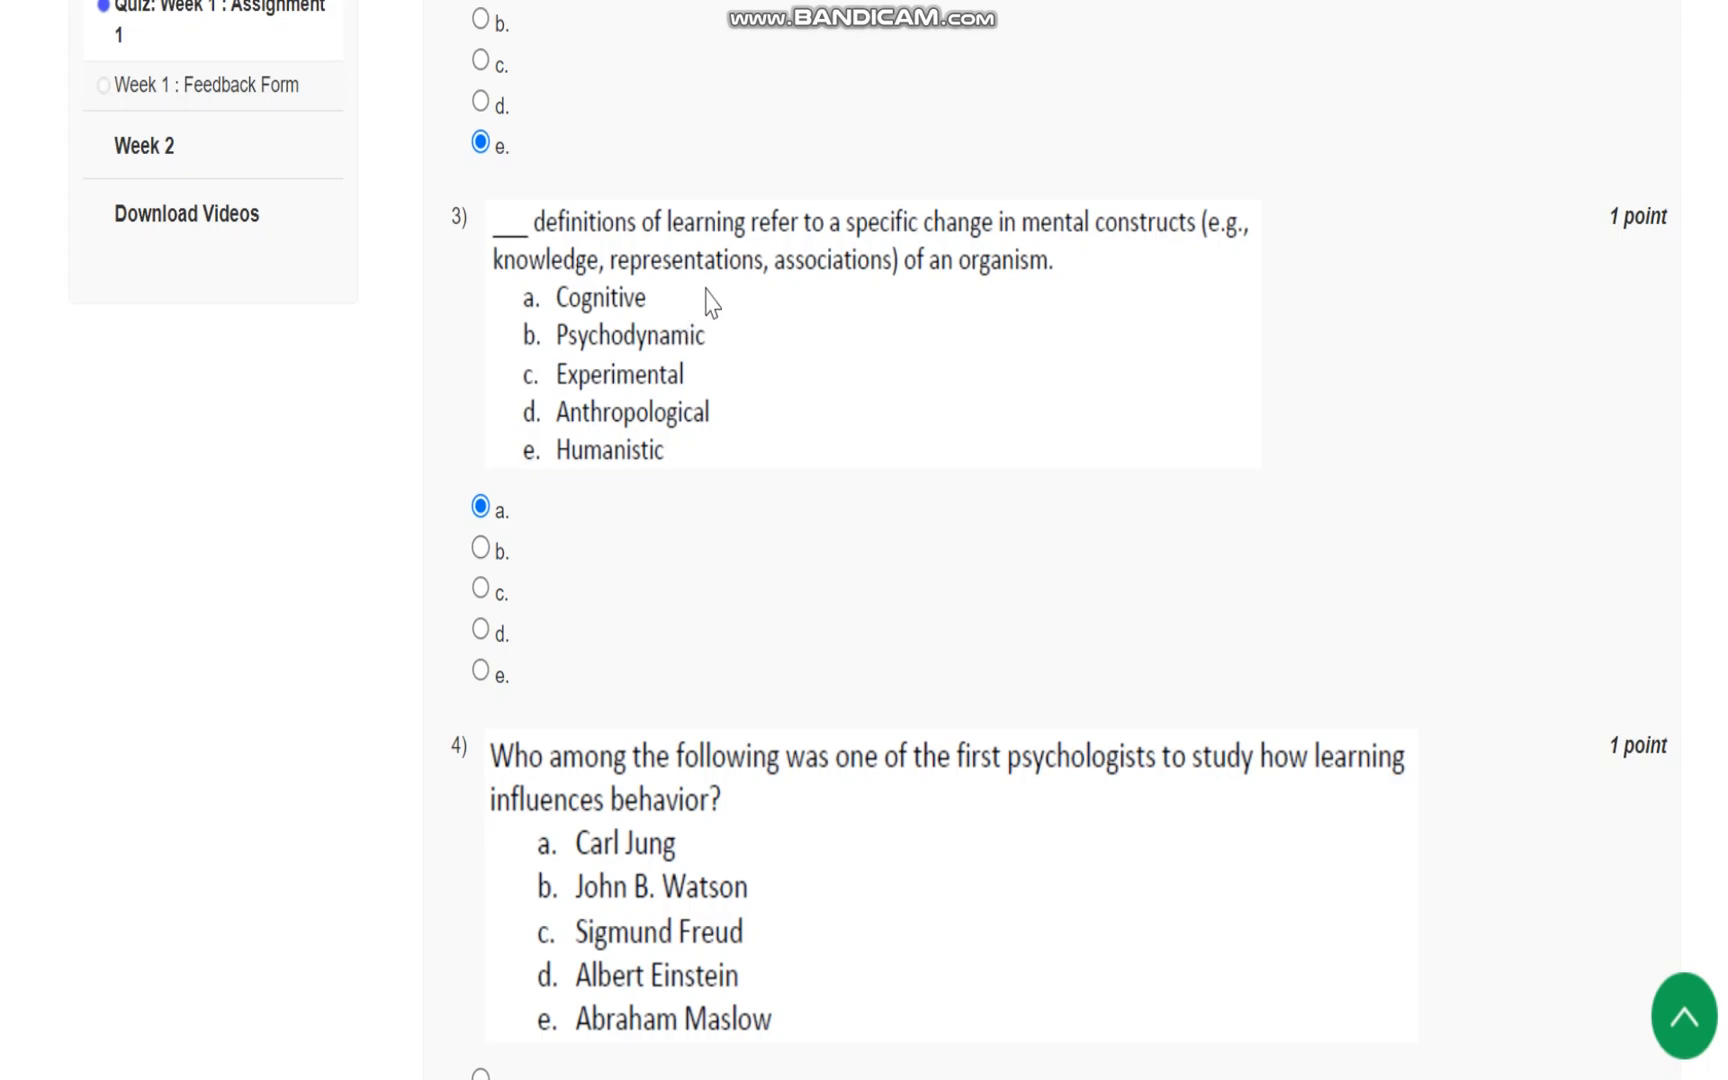
{"action": "mouse_move", "coordinate": [1056, 298]}
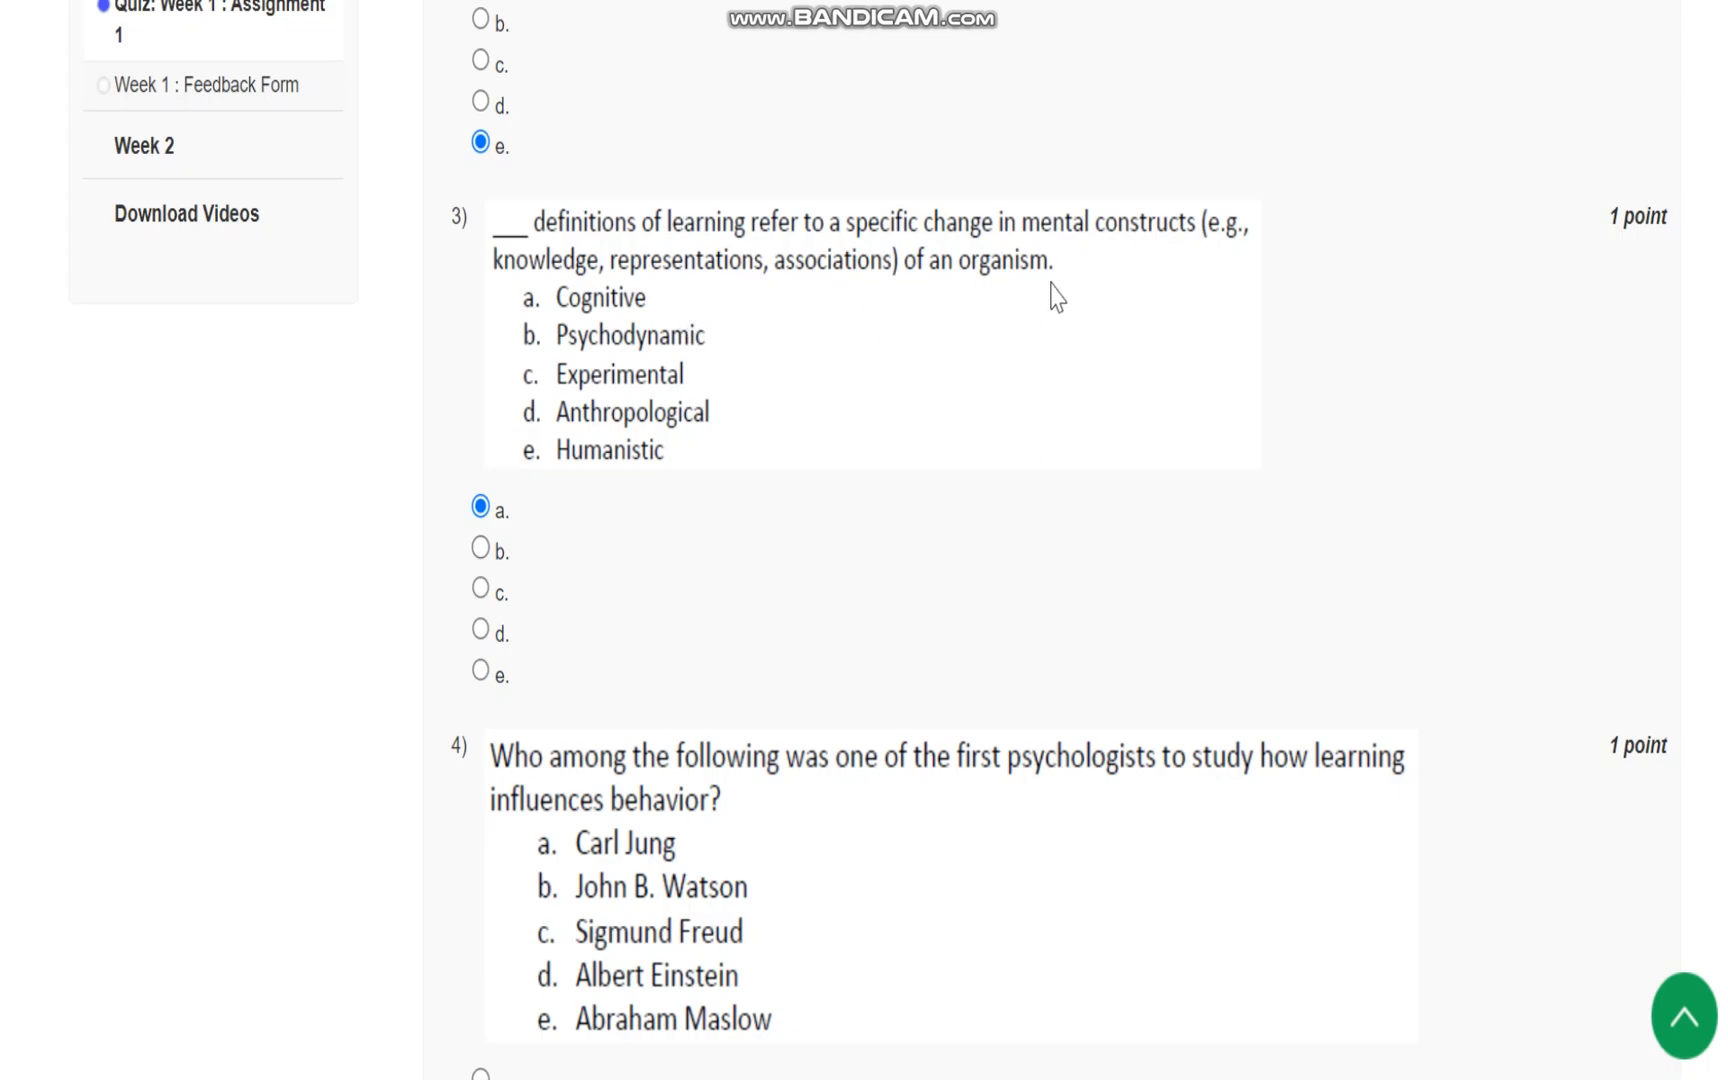
{"action": "mouse_move", "coordinate": [598, 312]}
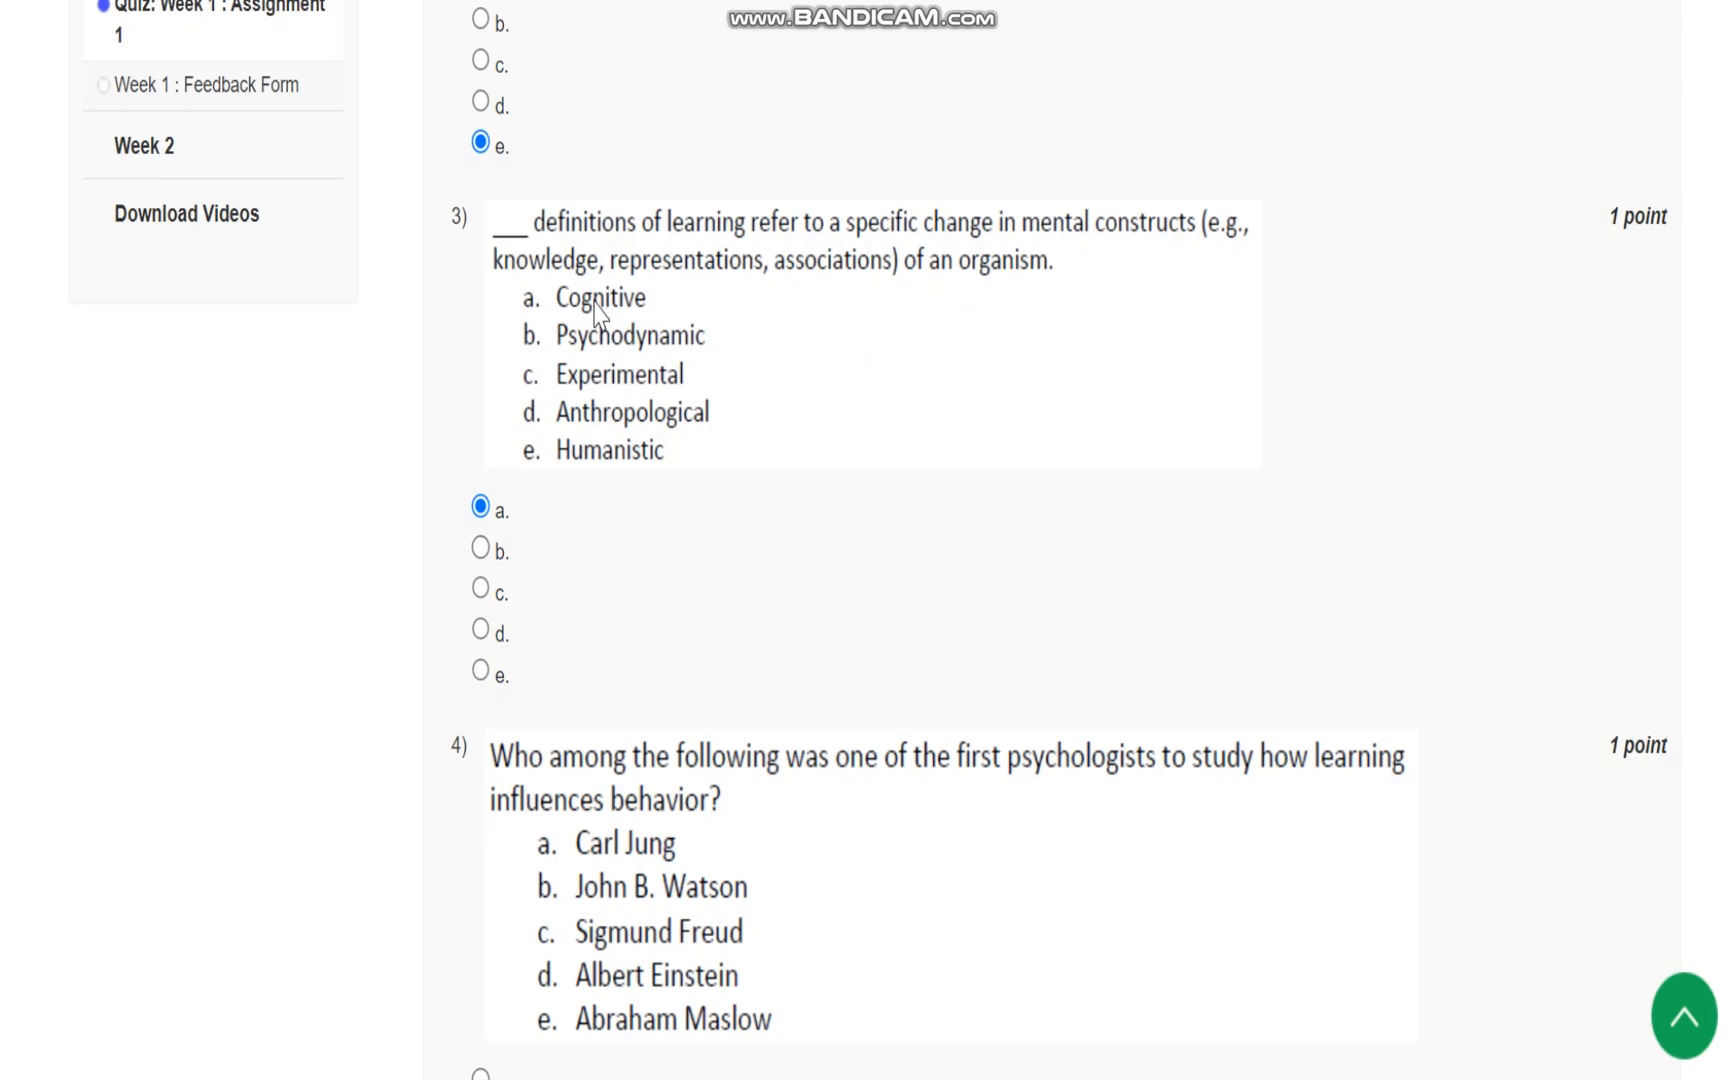
{"action": "scroll", "scroll_direction": "down", "scroll_amount": 3}
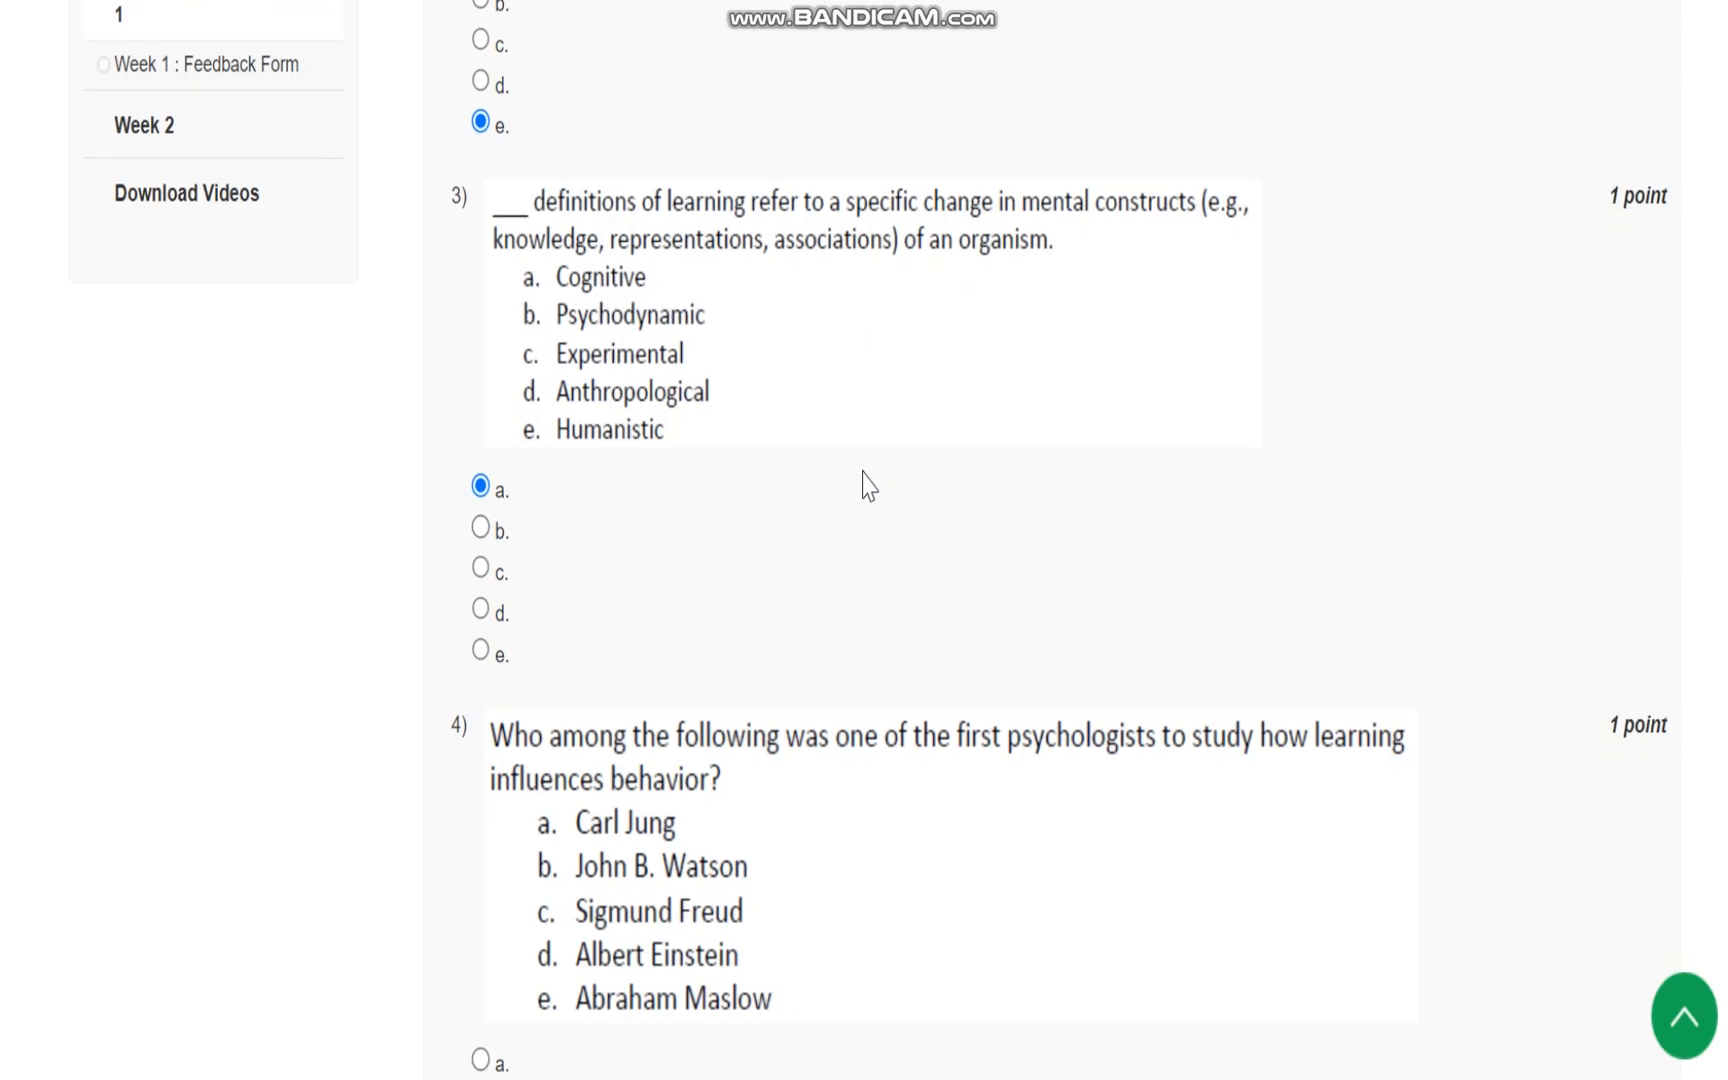
{"action": "scroll", "scroll_direction": "down", "scroll_amount": 3}
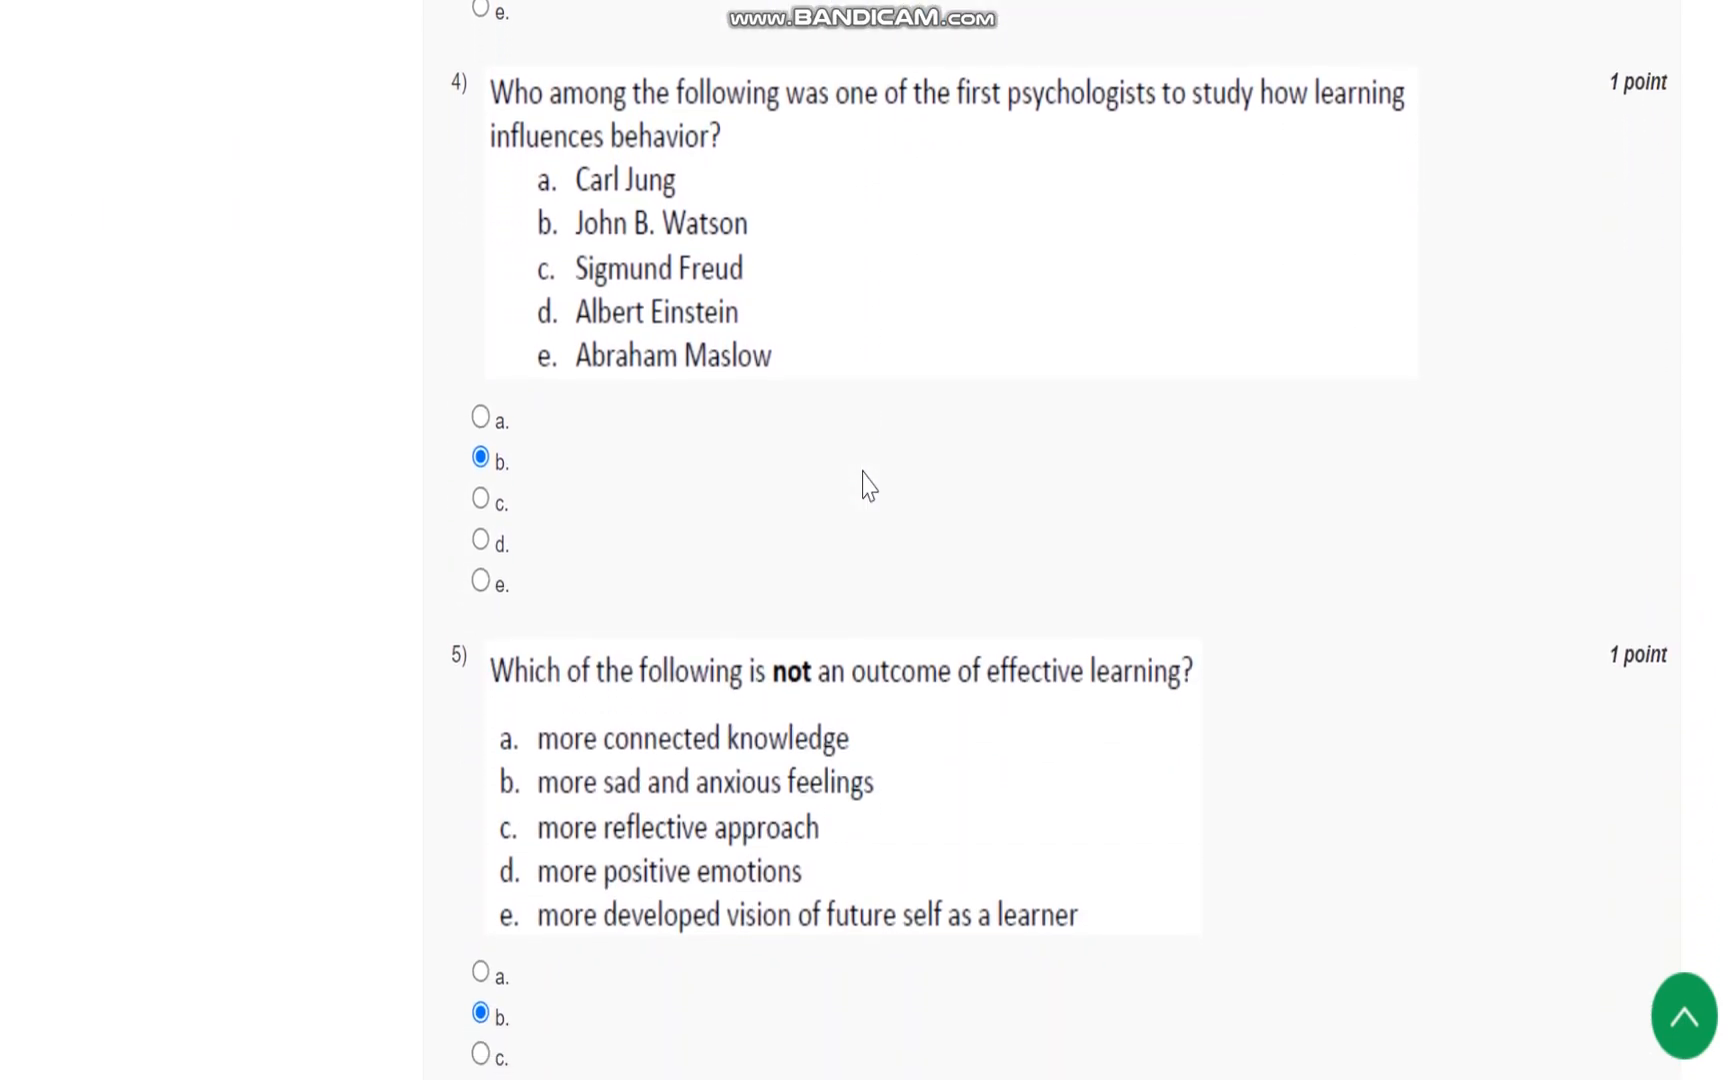
{"action": "mouse_move", "coordinate": [870, 144]}
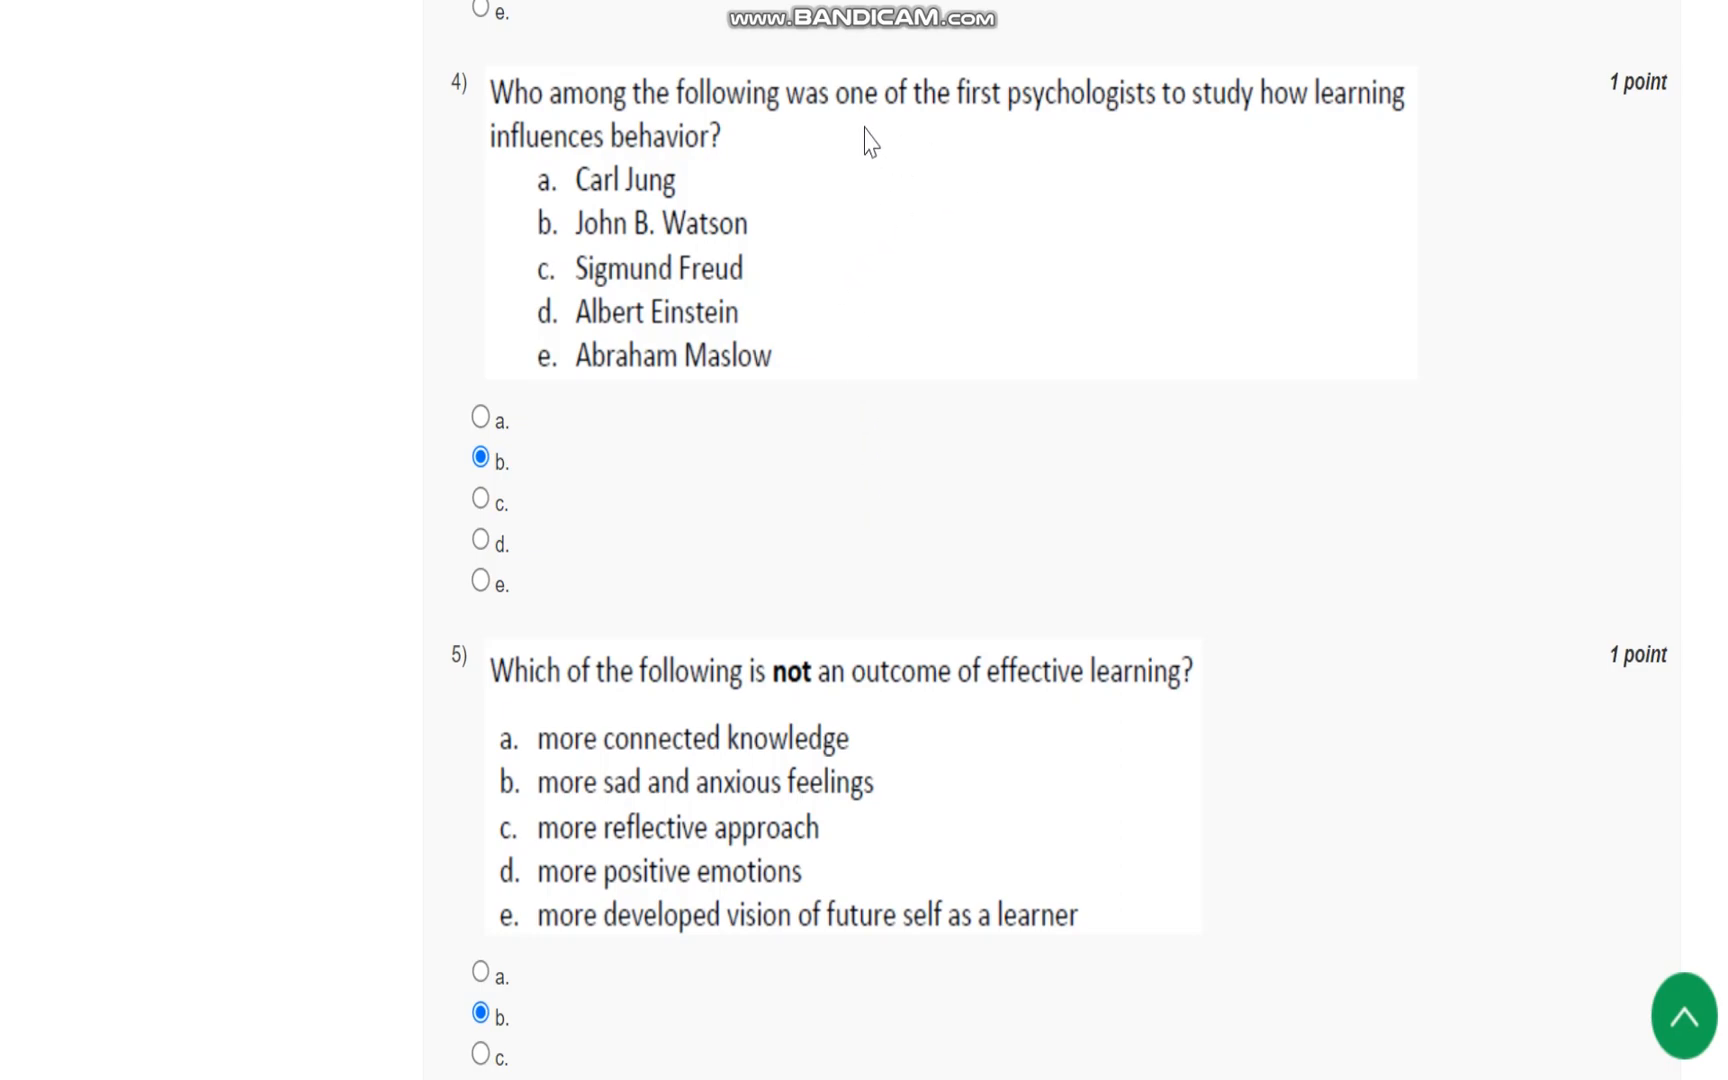
{"action": "mouse_move", "coordinate": [1172, 150]}
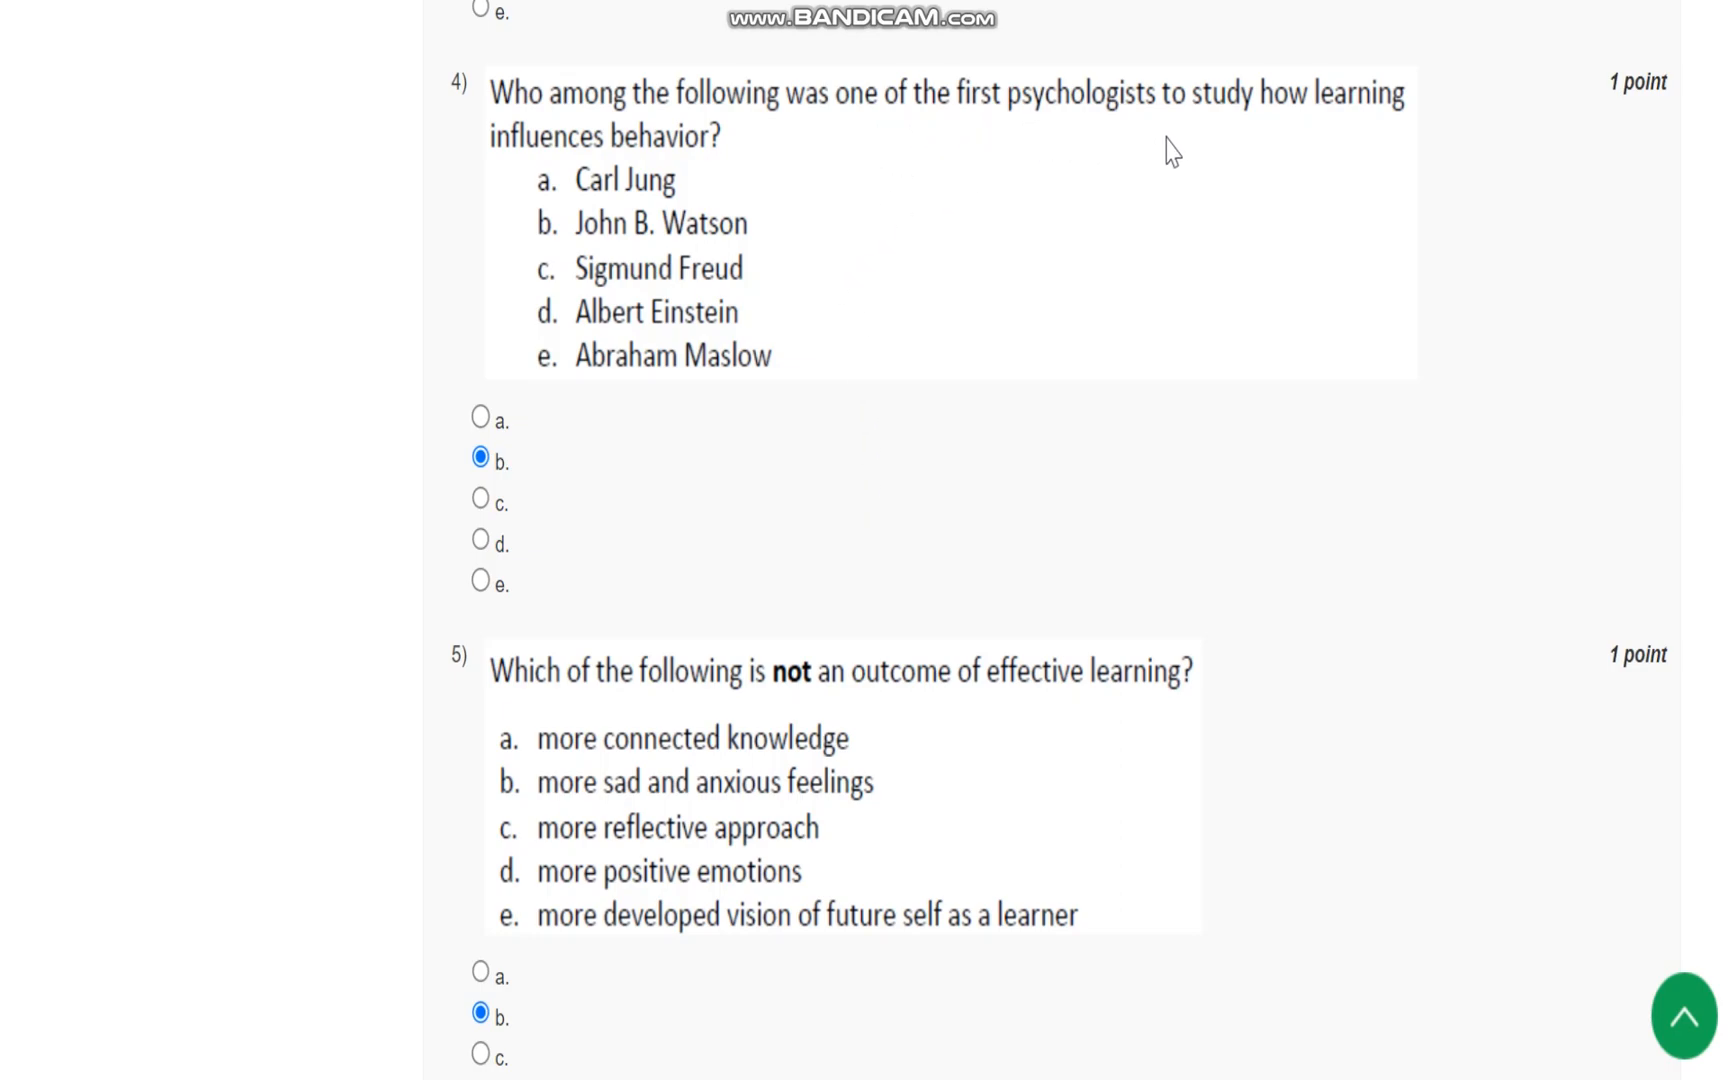
{"action": "mouse_move", "coordinate": [620, 182]}
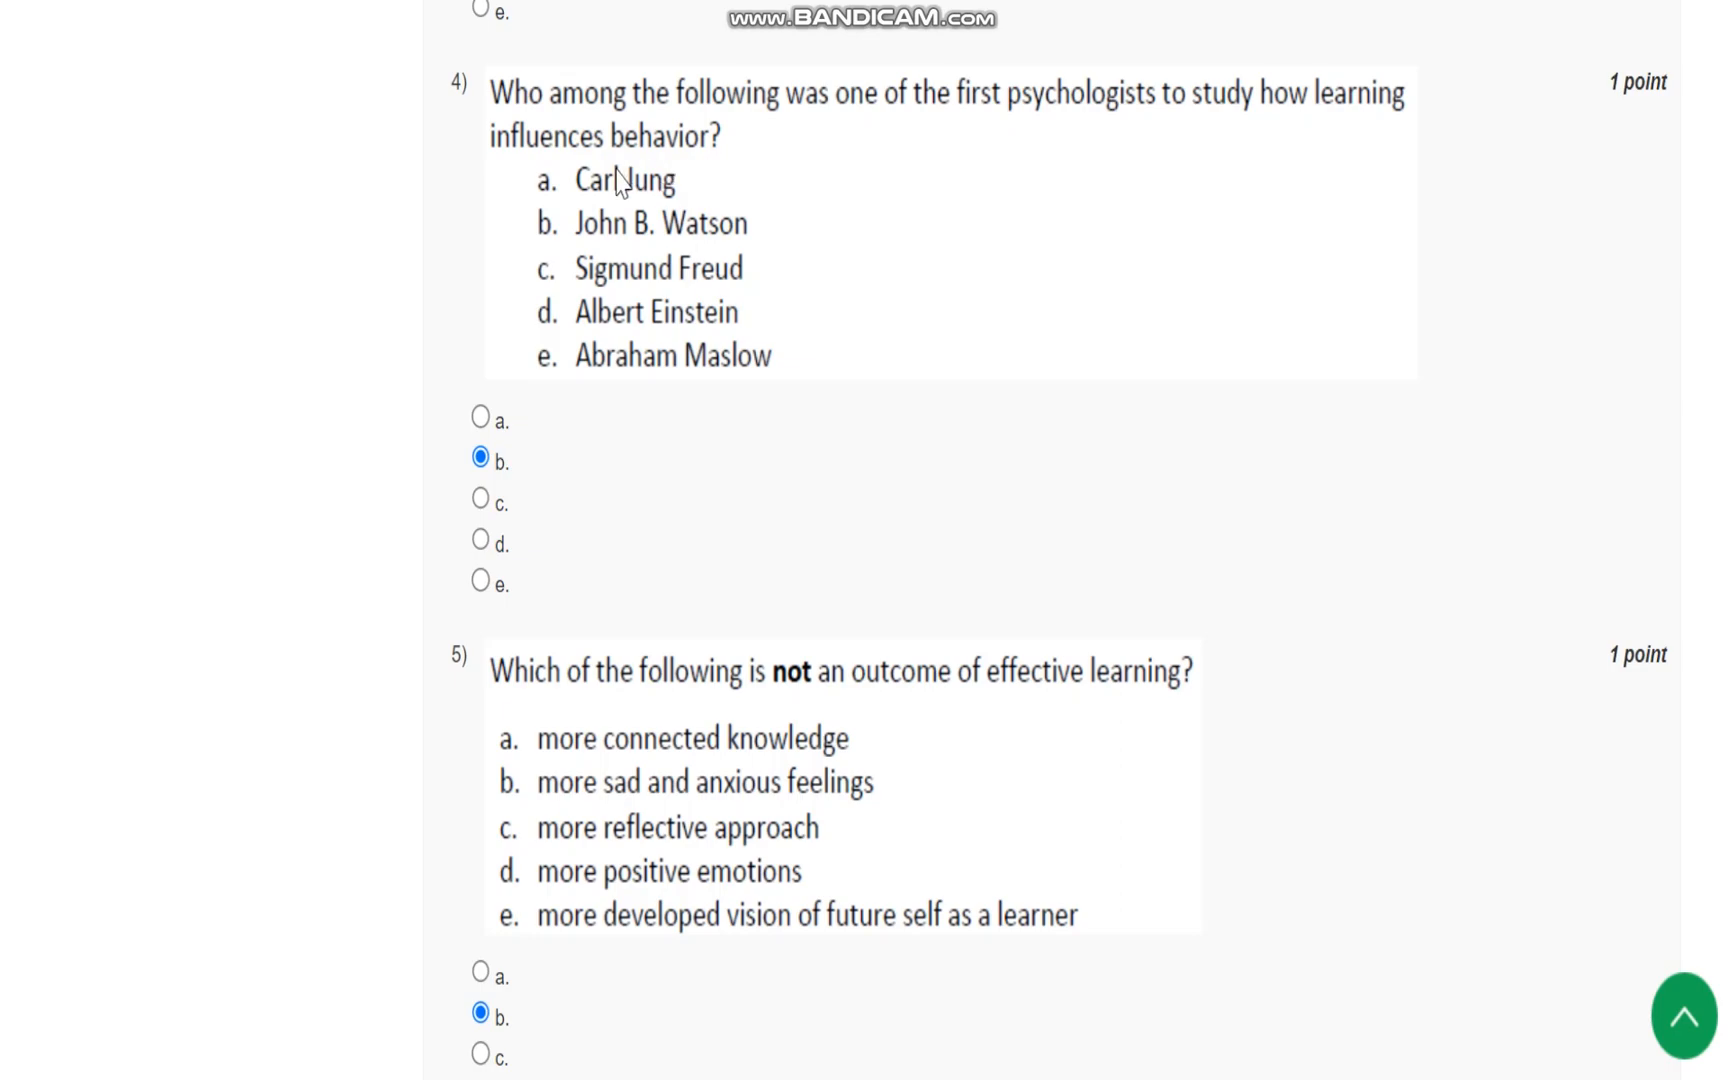
{"action": "mouse_move", "coordinate": [606, 252]}
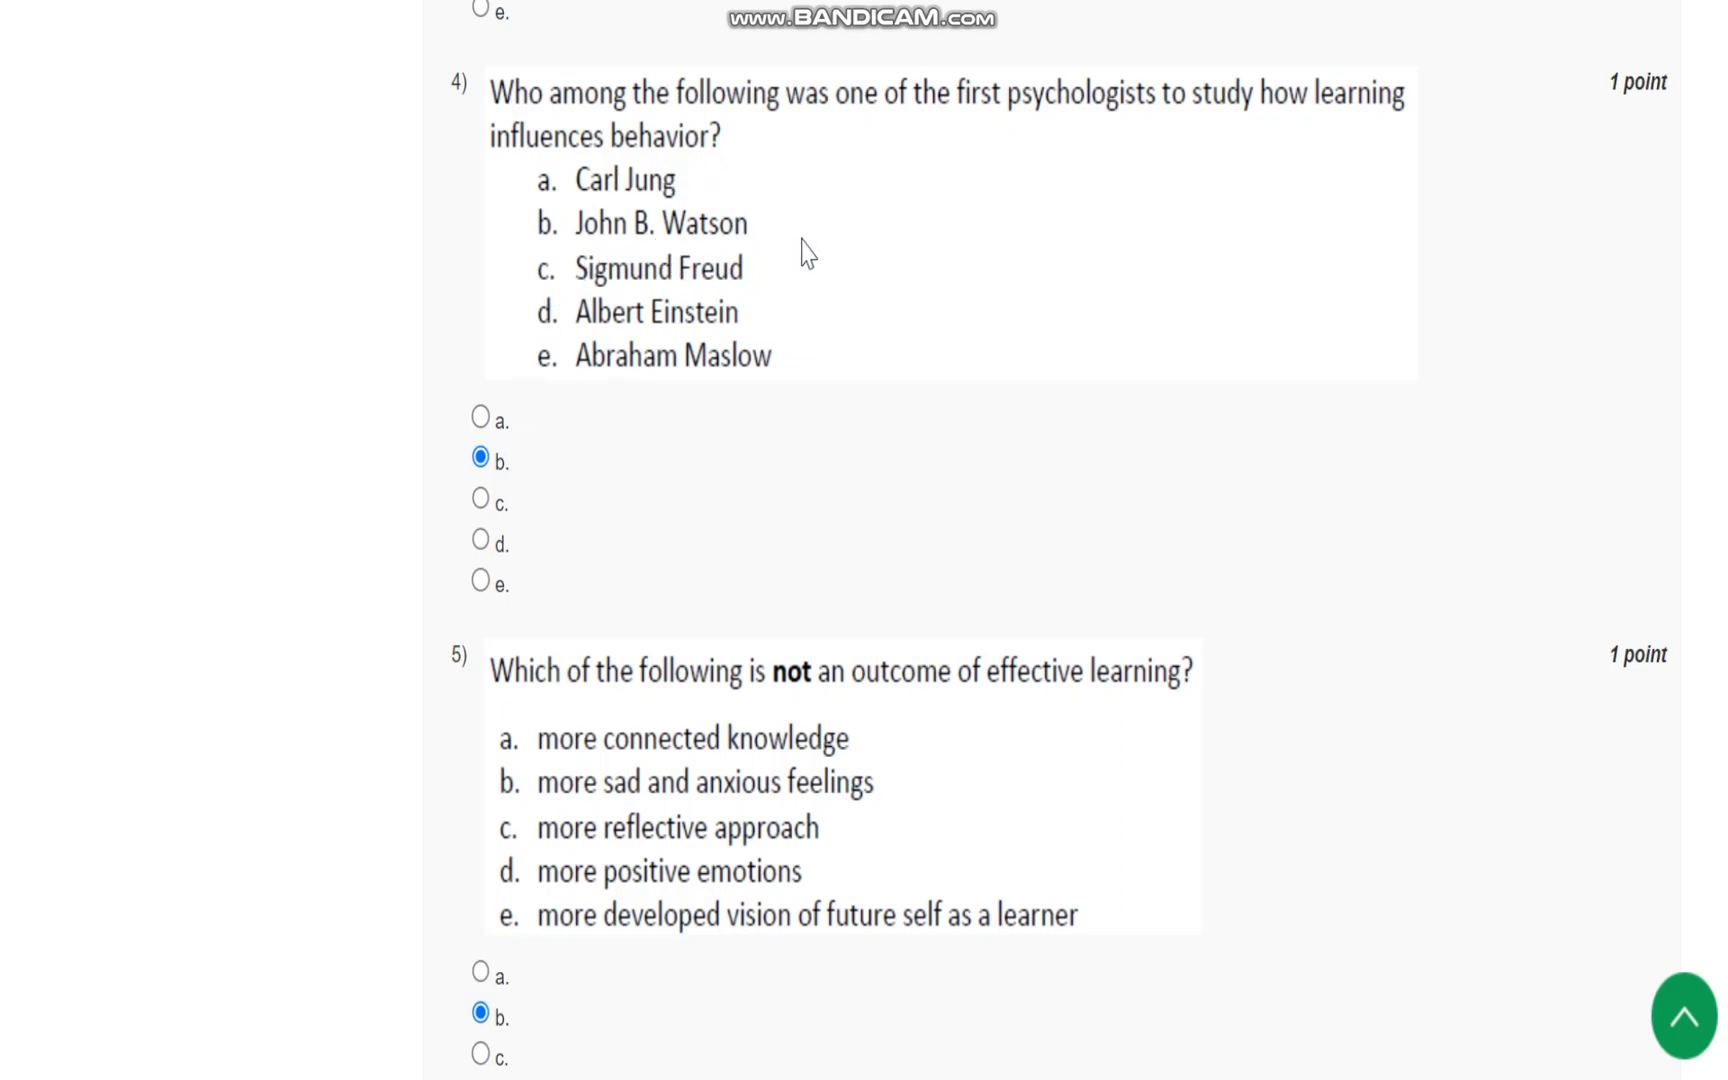
{"action": "scroll", "scroll_direction": "down", "scroll_amount": 3}
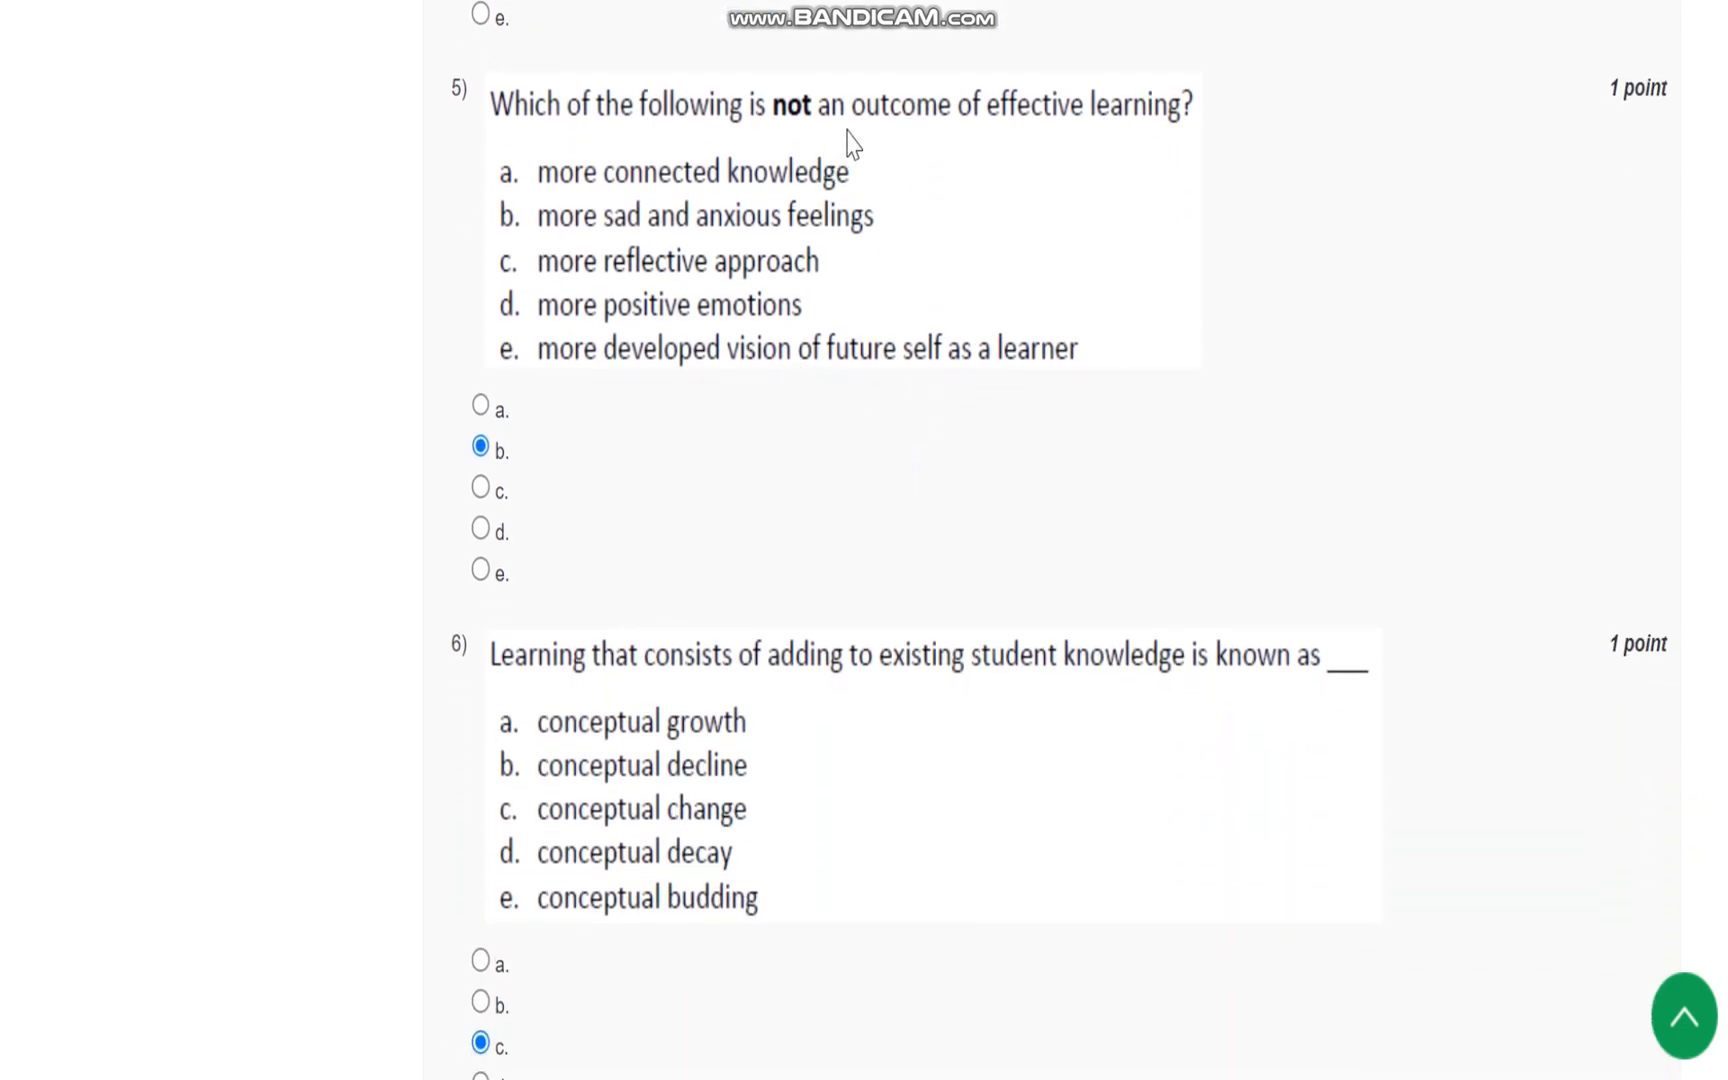
{"action": "mouse_move", "coordinate": [1068, 188]}
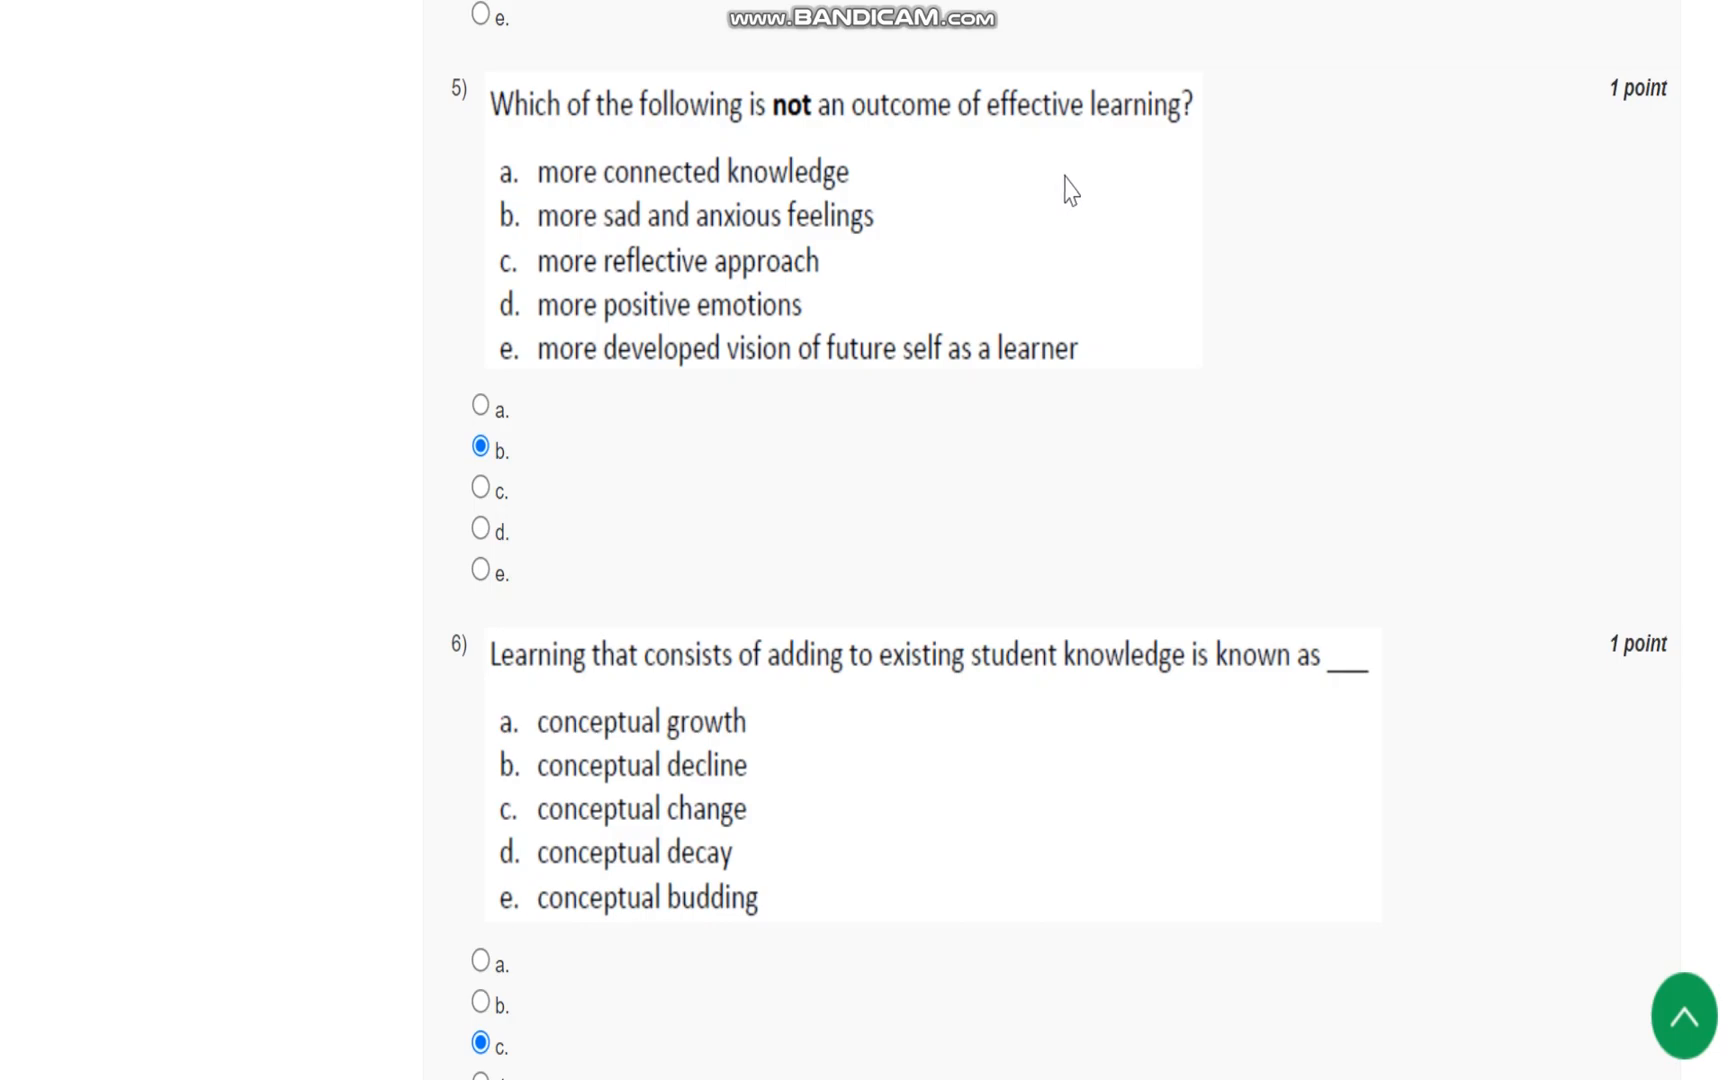
{"action": "mouse_move", "coordinate": [602, 272]}
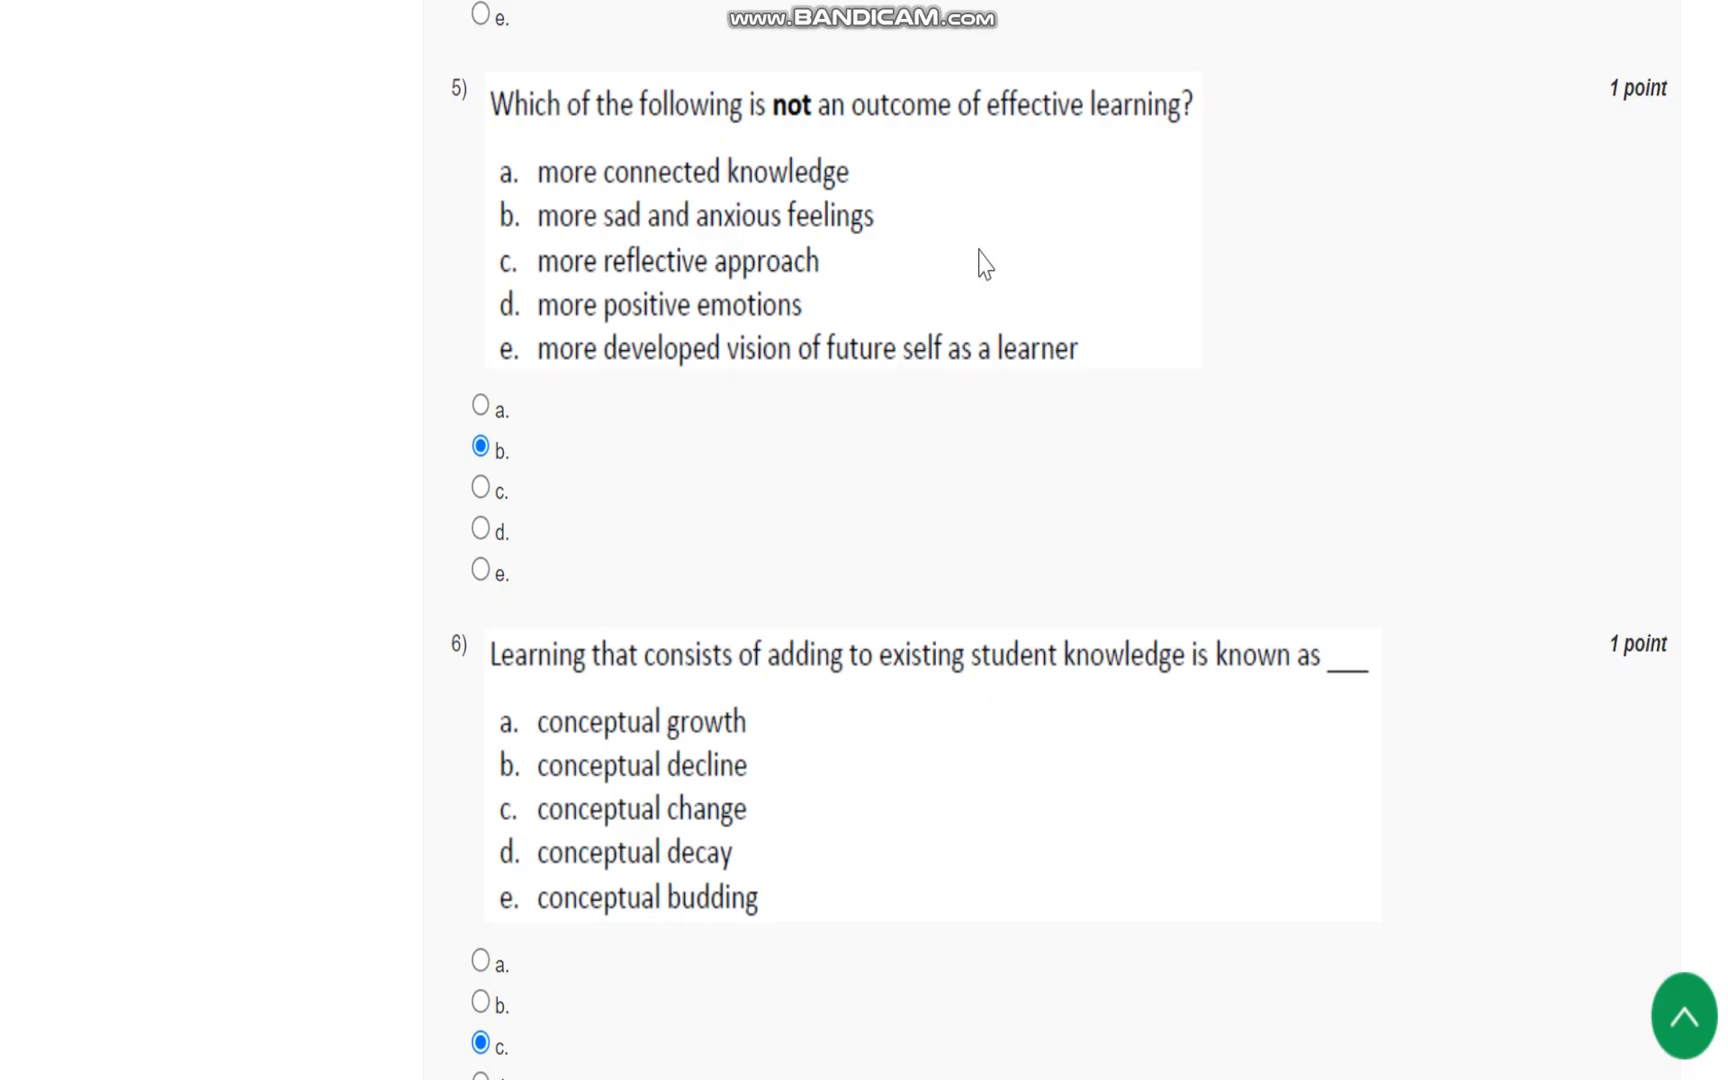
{"action": "scroll", "scroll_direction": "down", "scroll_amount": 3}
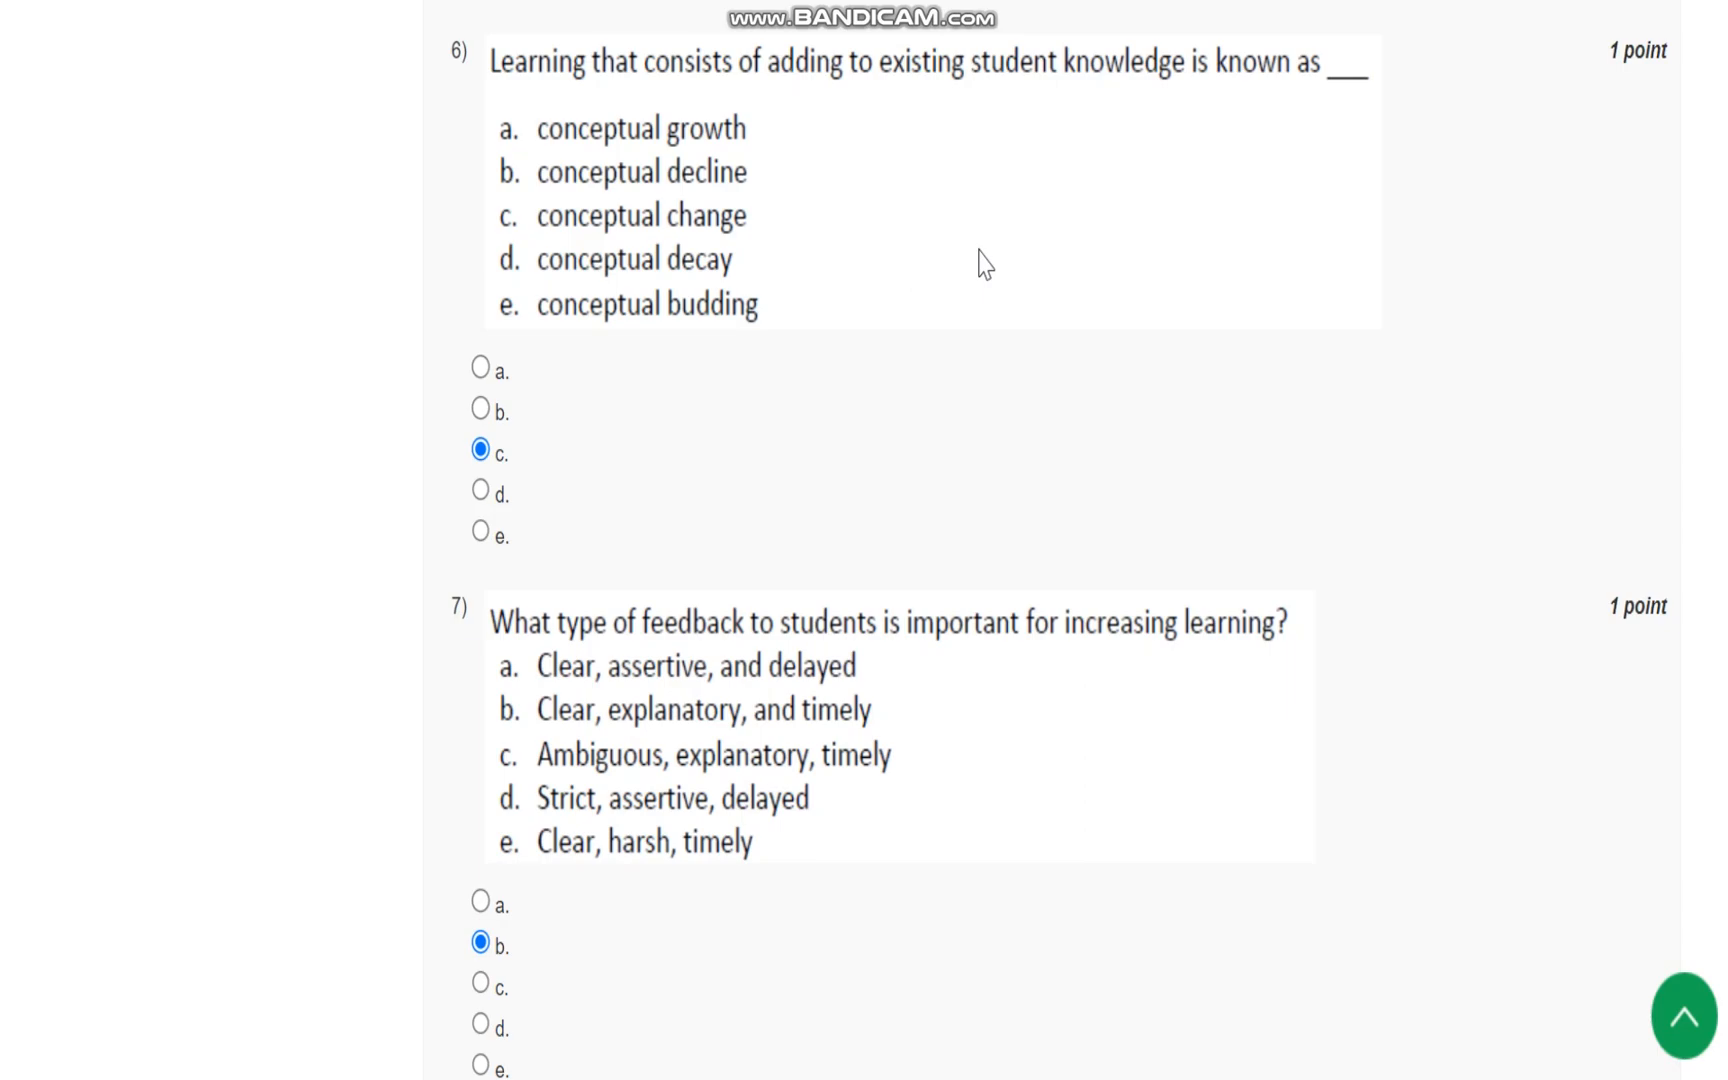
{"action": "mouse_move", "coordinate": [696, 244]}
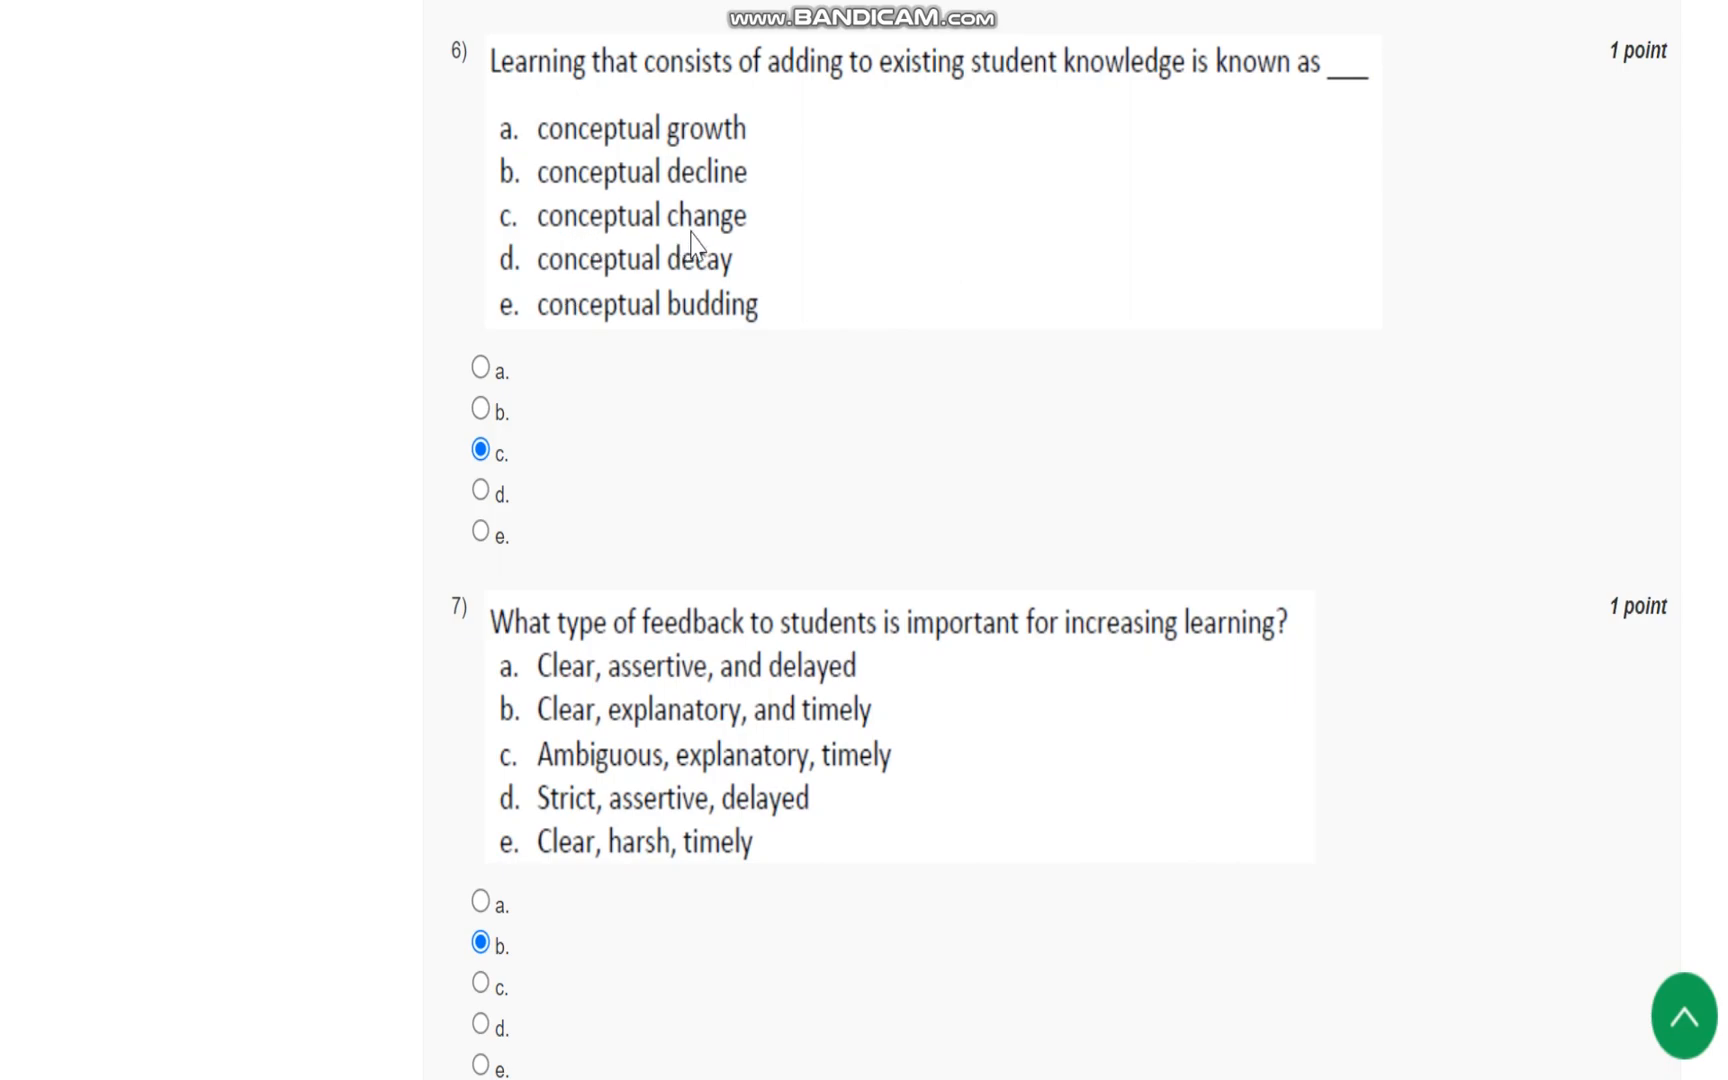
{"action": "scroll", "scroll_direction": "down", "scroll_amount": 3}
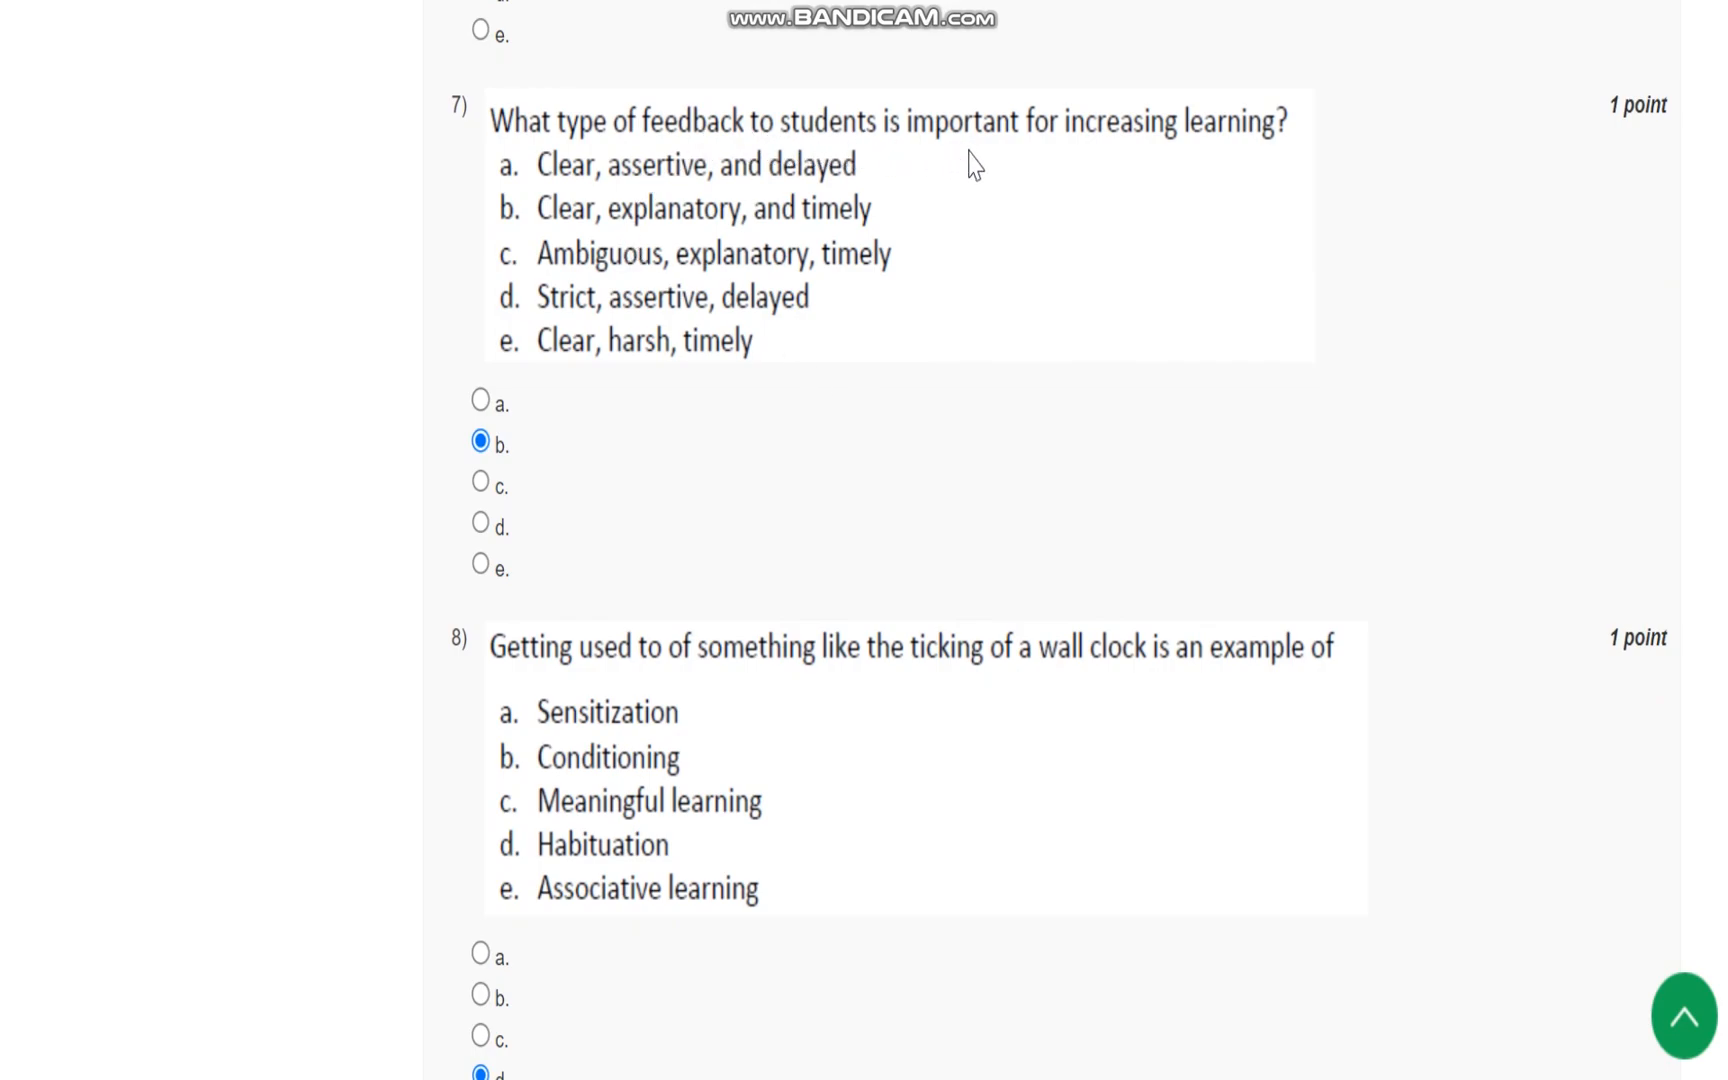
{"action": "mouse_move", "coordinate": [1302, 178]}
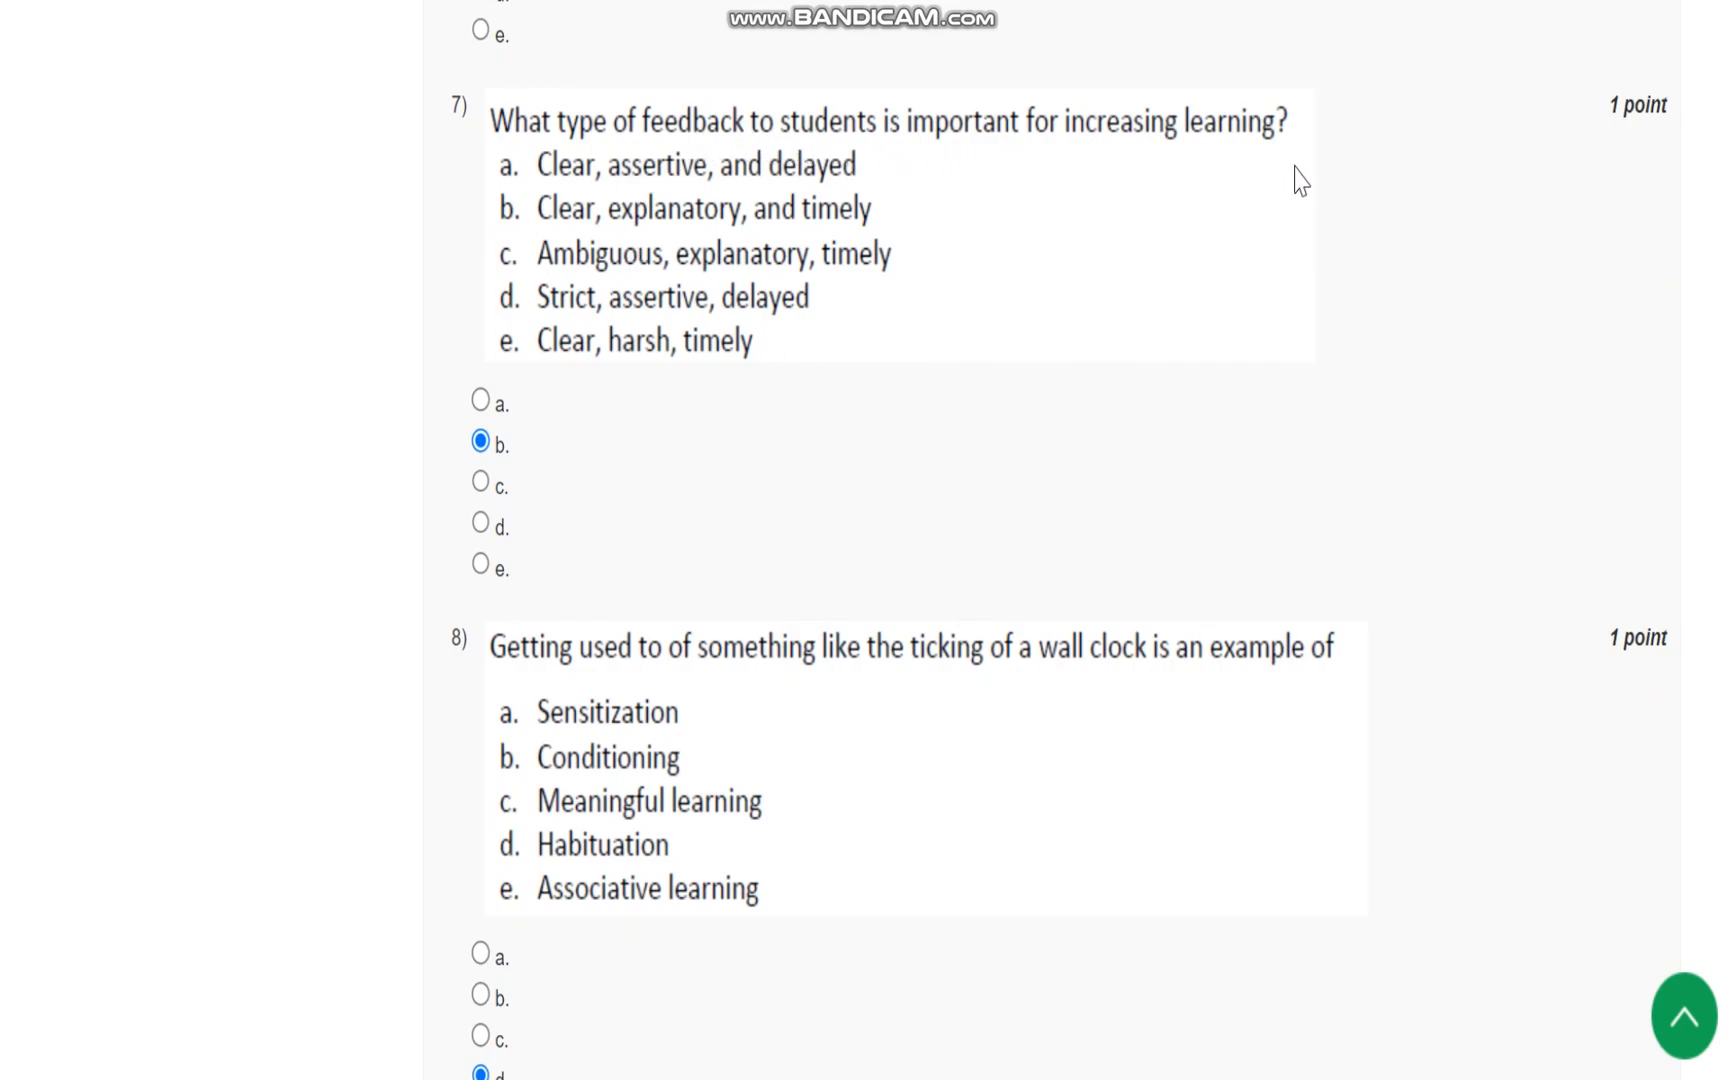
{"action": "mouse_move", "coordinate": [700, 228]}
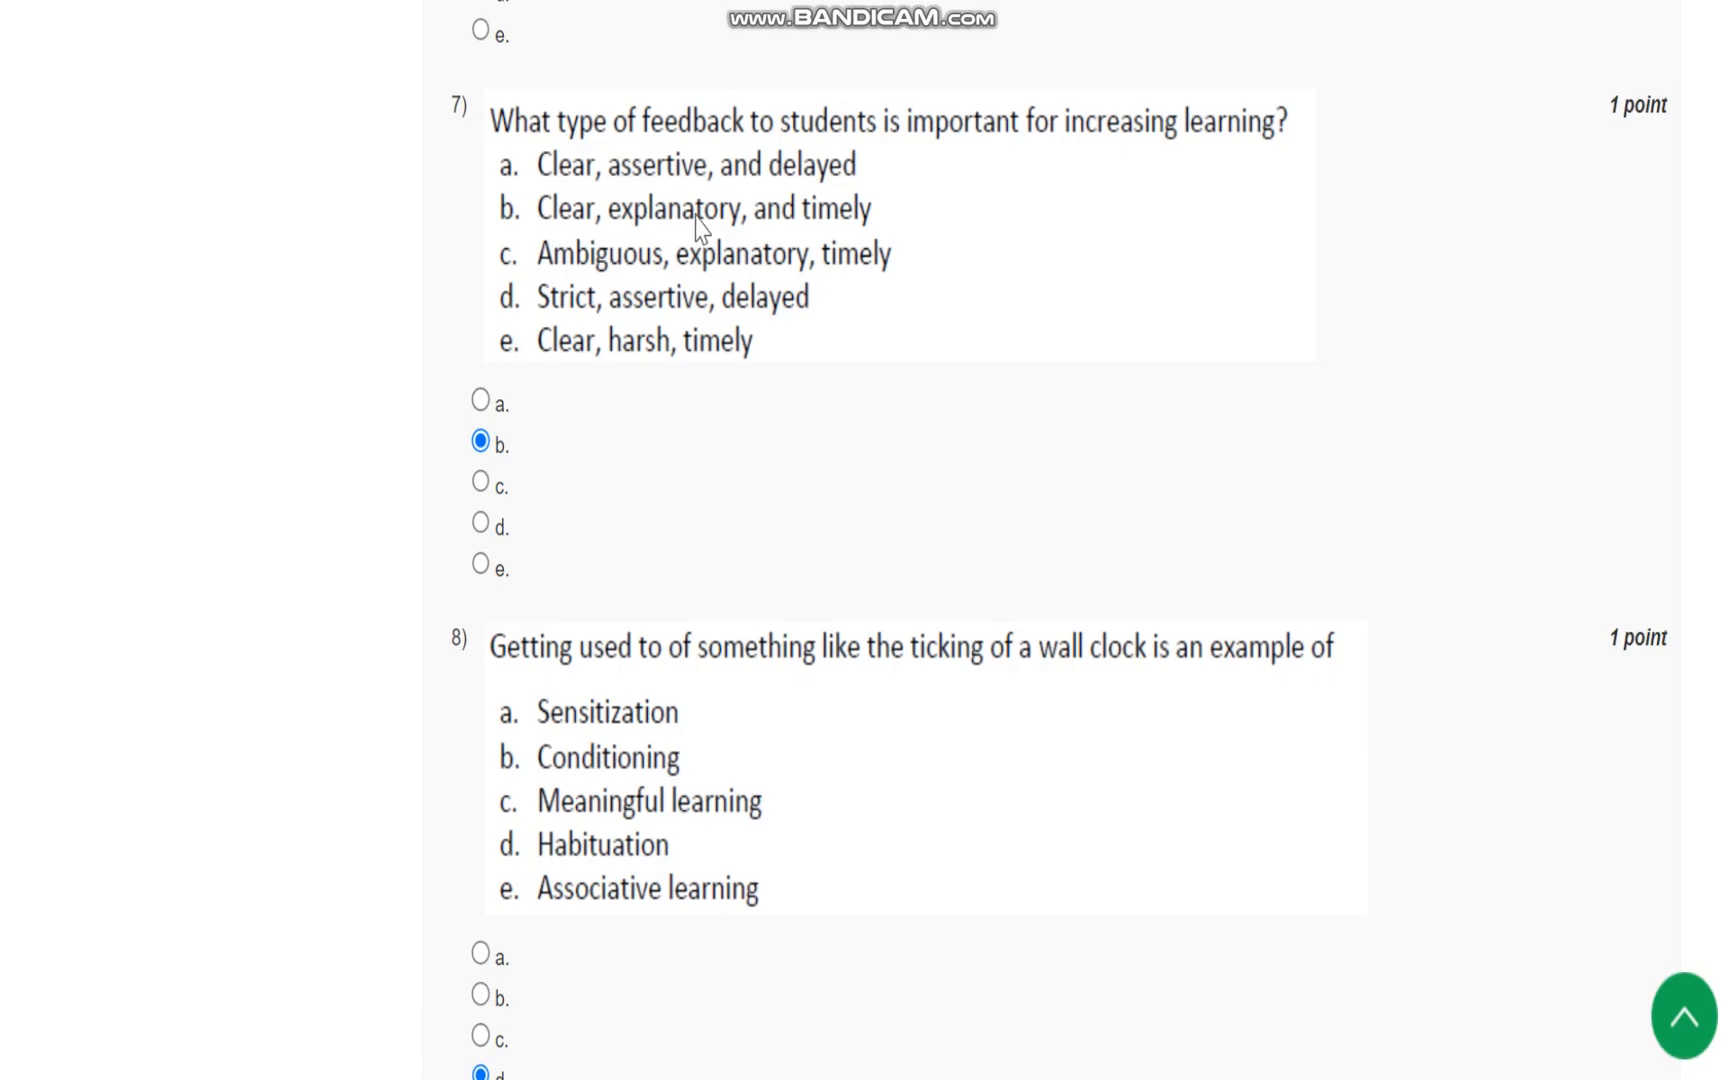
{"action": "mouse_move", "coordinate": [892, 226]}
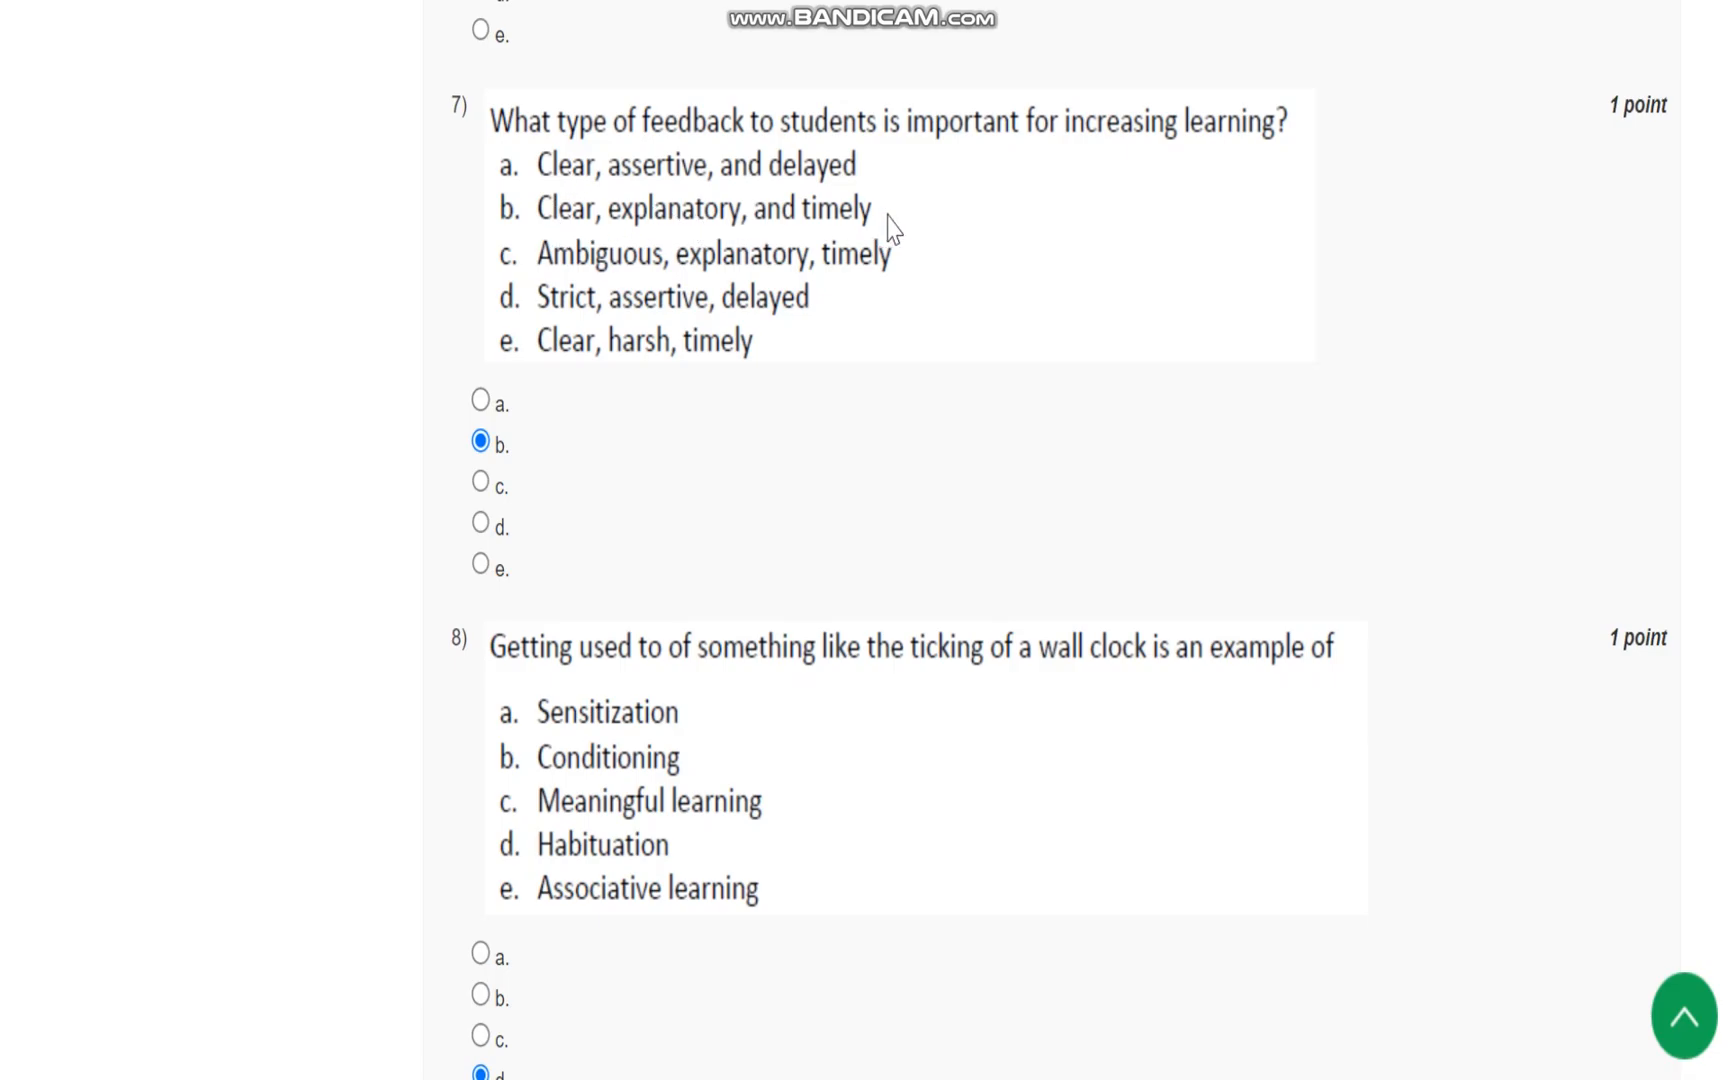
{"action": "scroll", "scroll_direction": "down", "scroll_amount": 3}
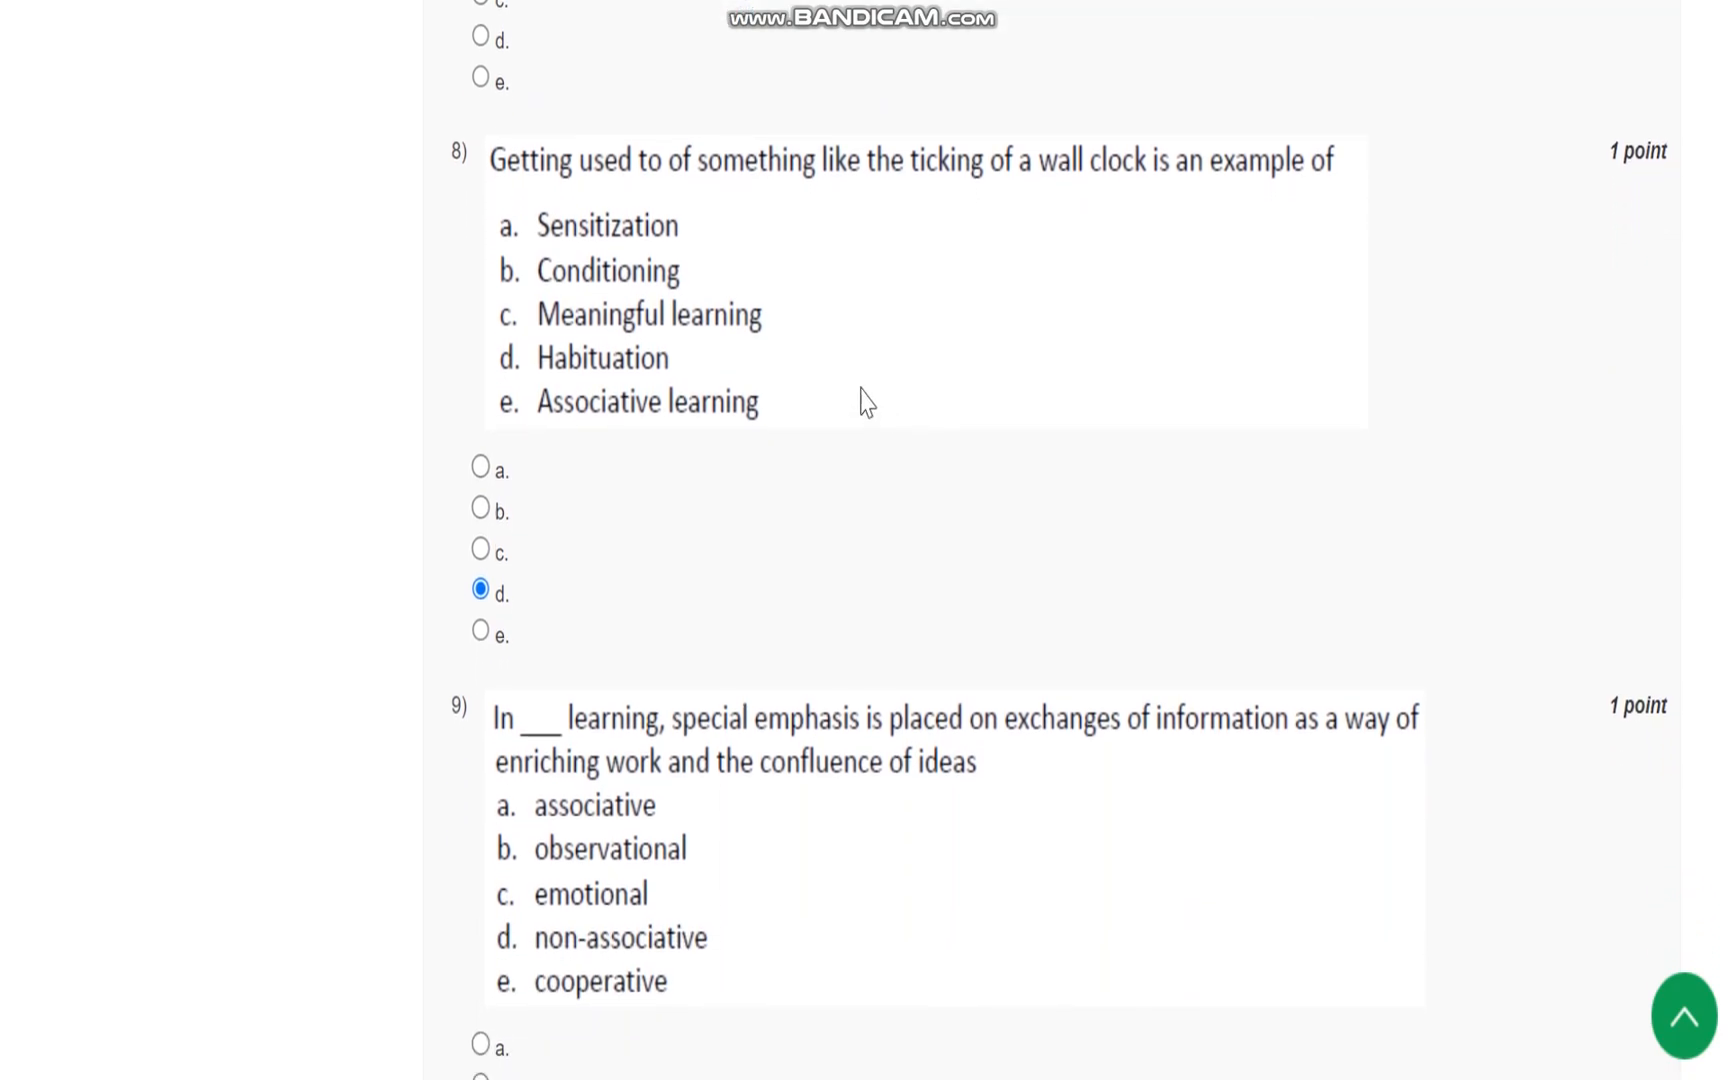
{"action": "mouse_move", "coordinate": [934, 222]}
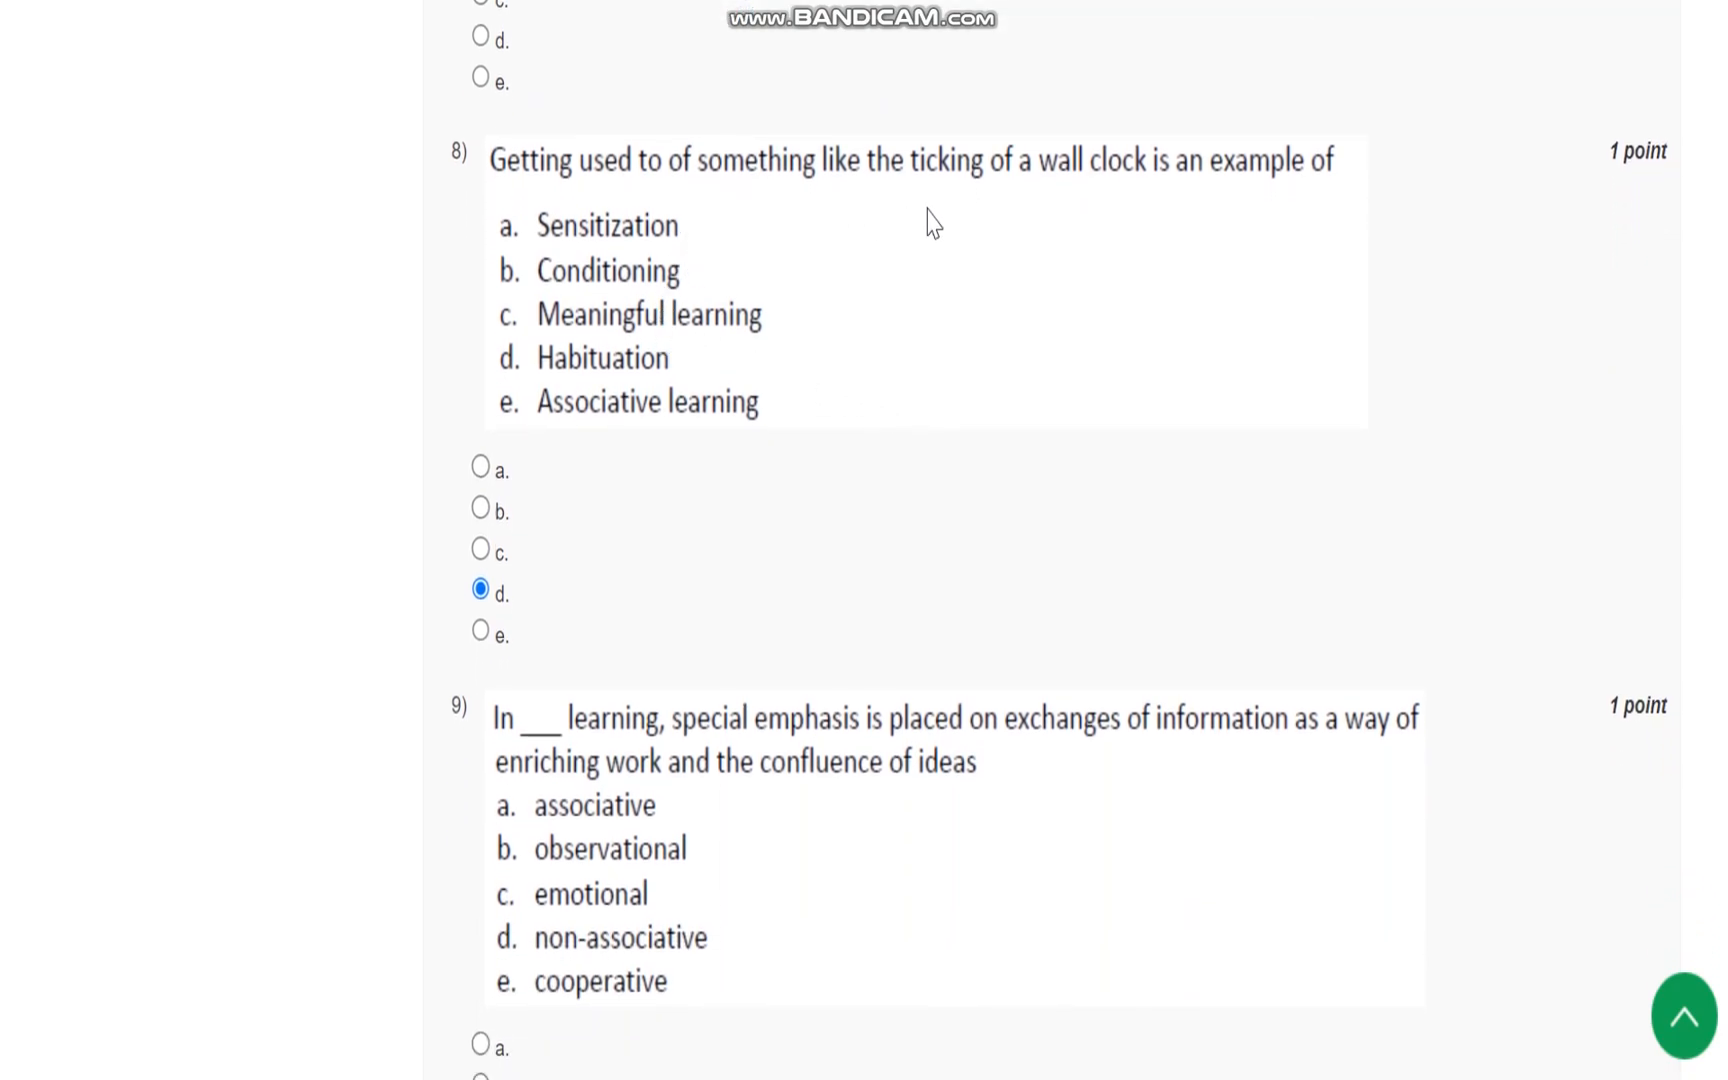
{"action": "mouse_move", "coordinate": [1076, 224]}
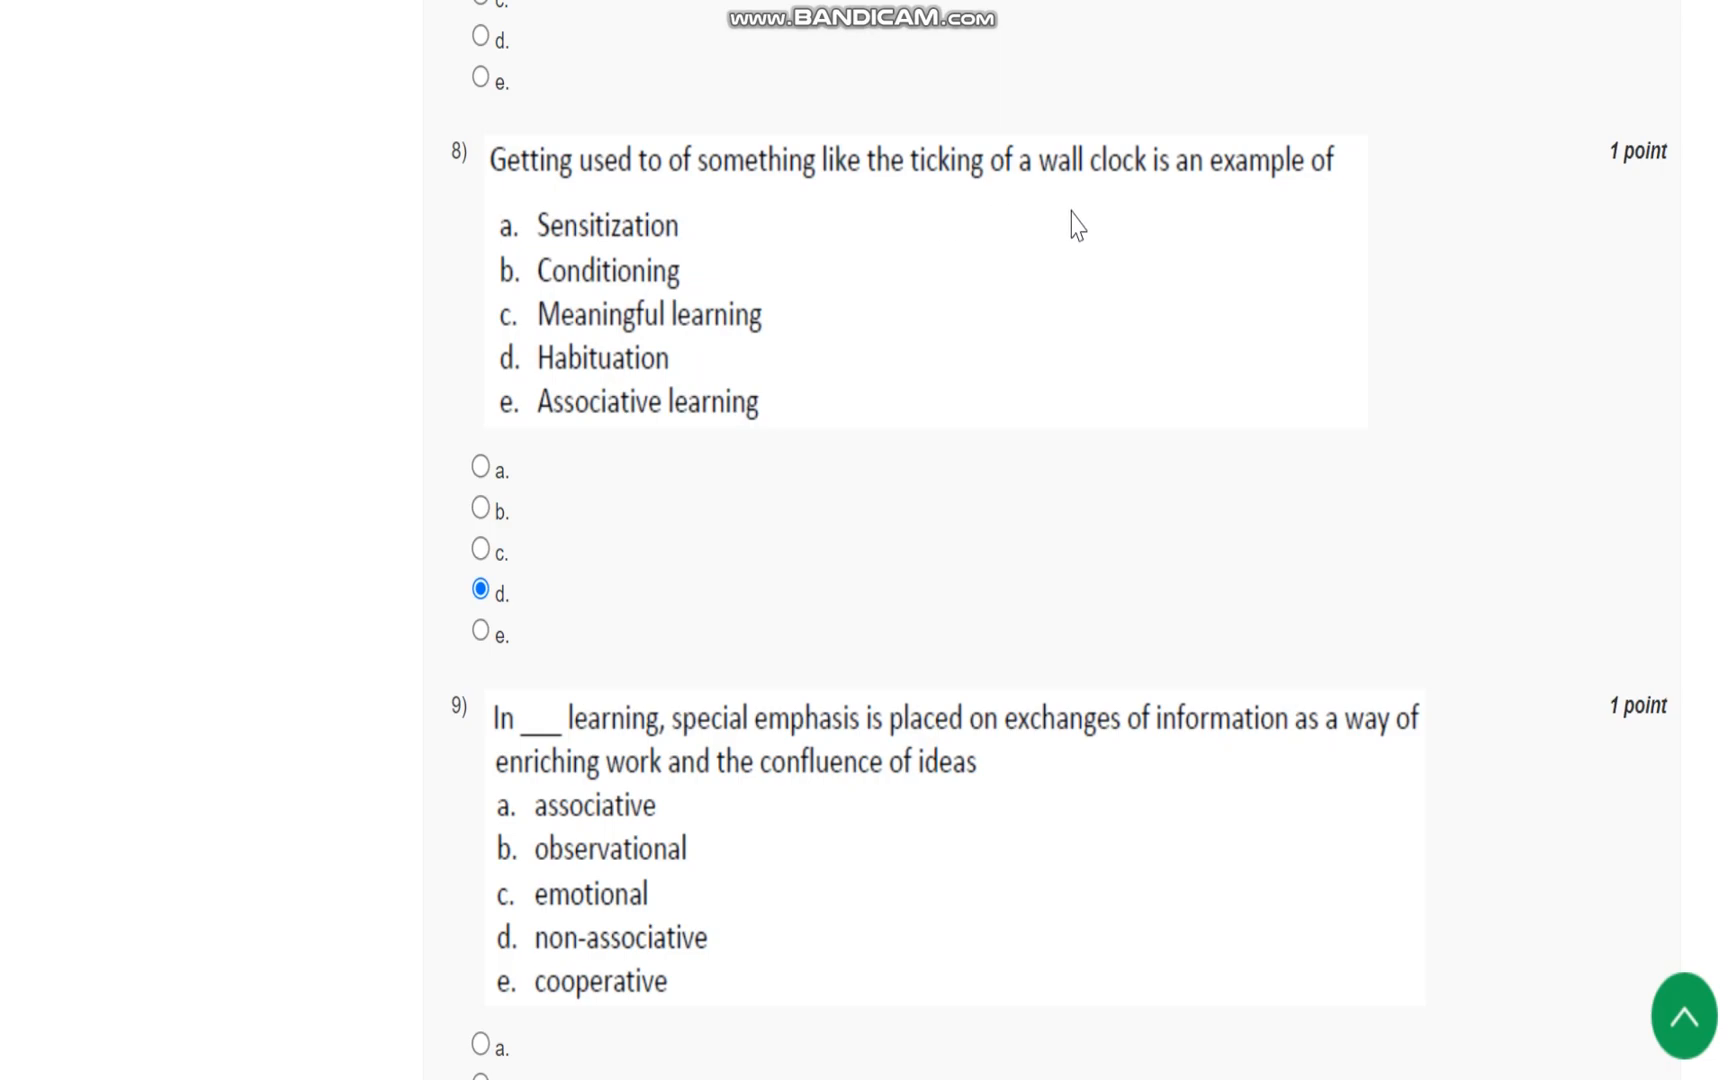
{"action": "mouse_move", "coordinate": [456, 570]}
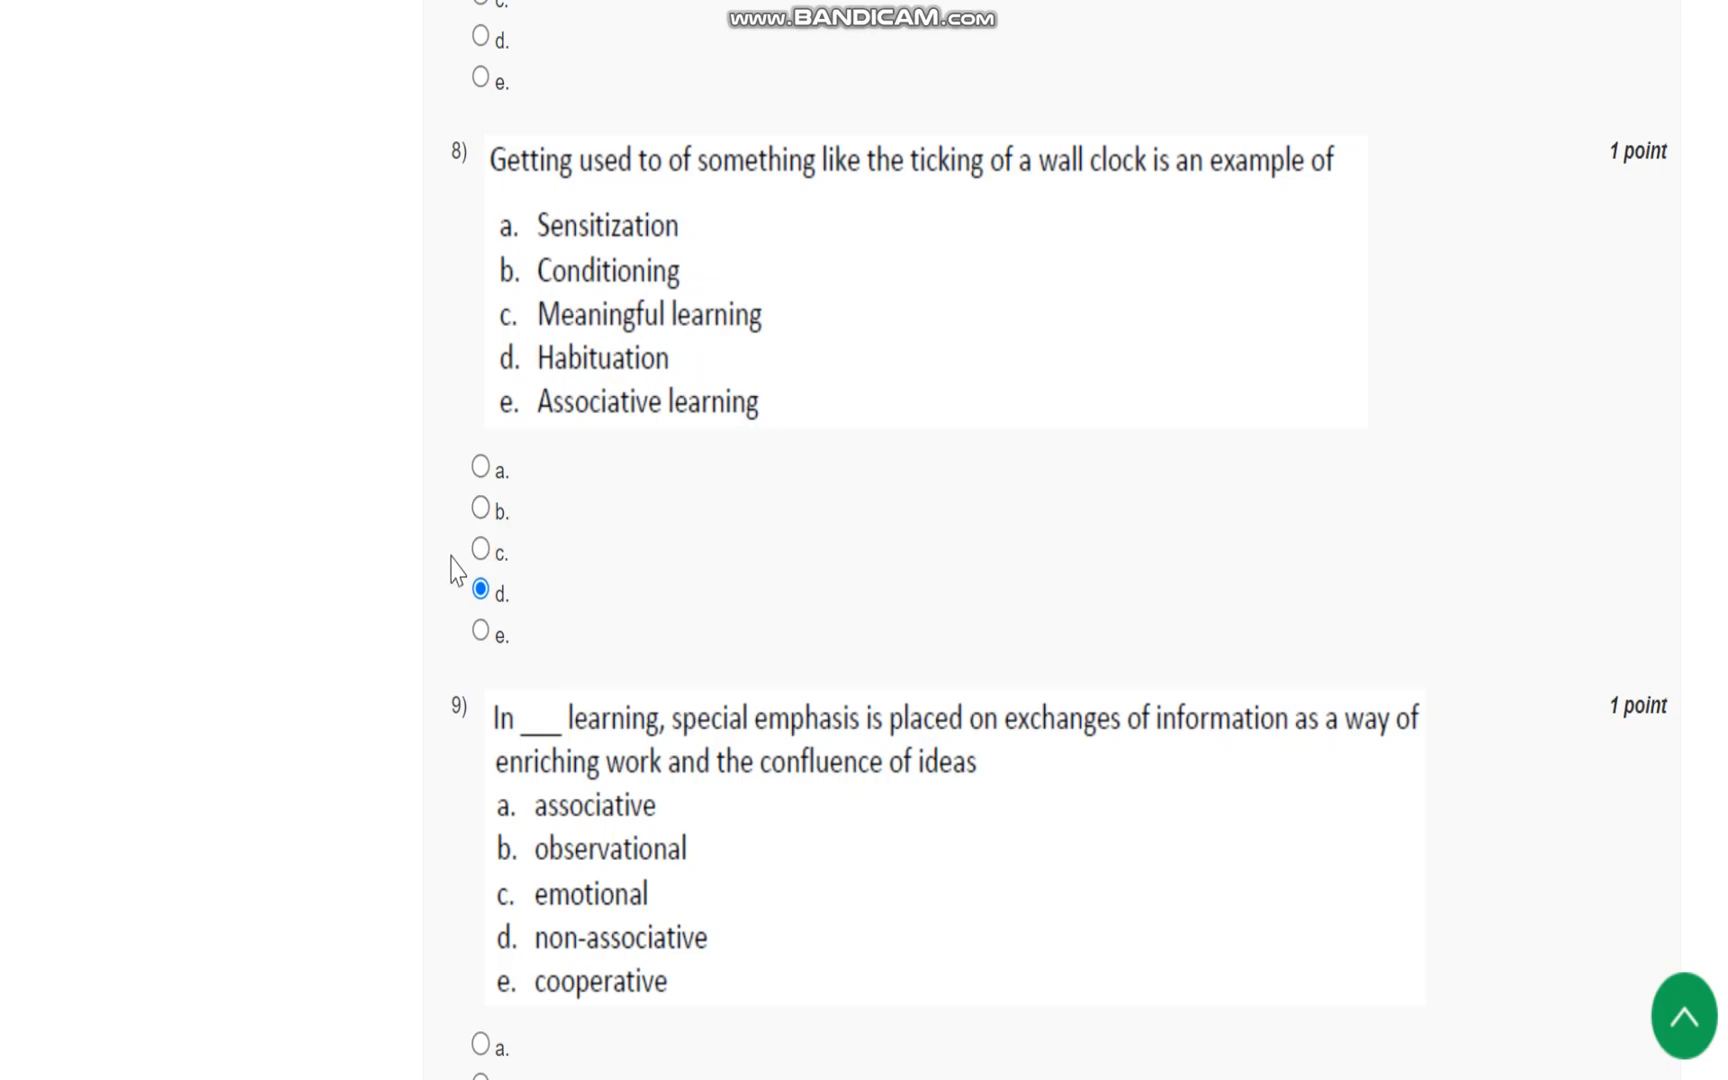
{"action": "mouse_move", "coordinate": [678, 380]}
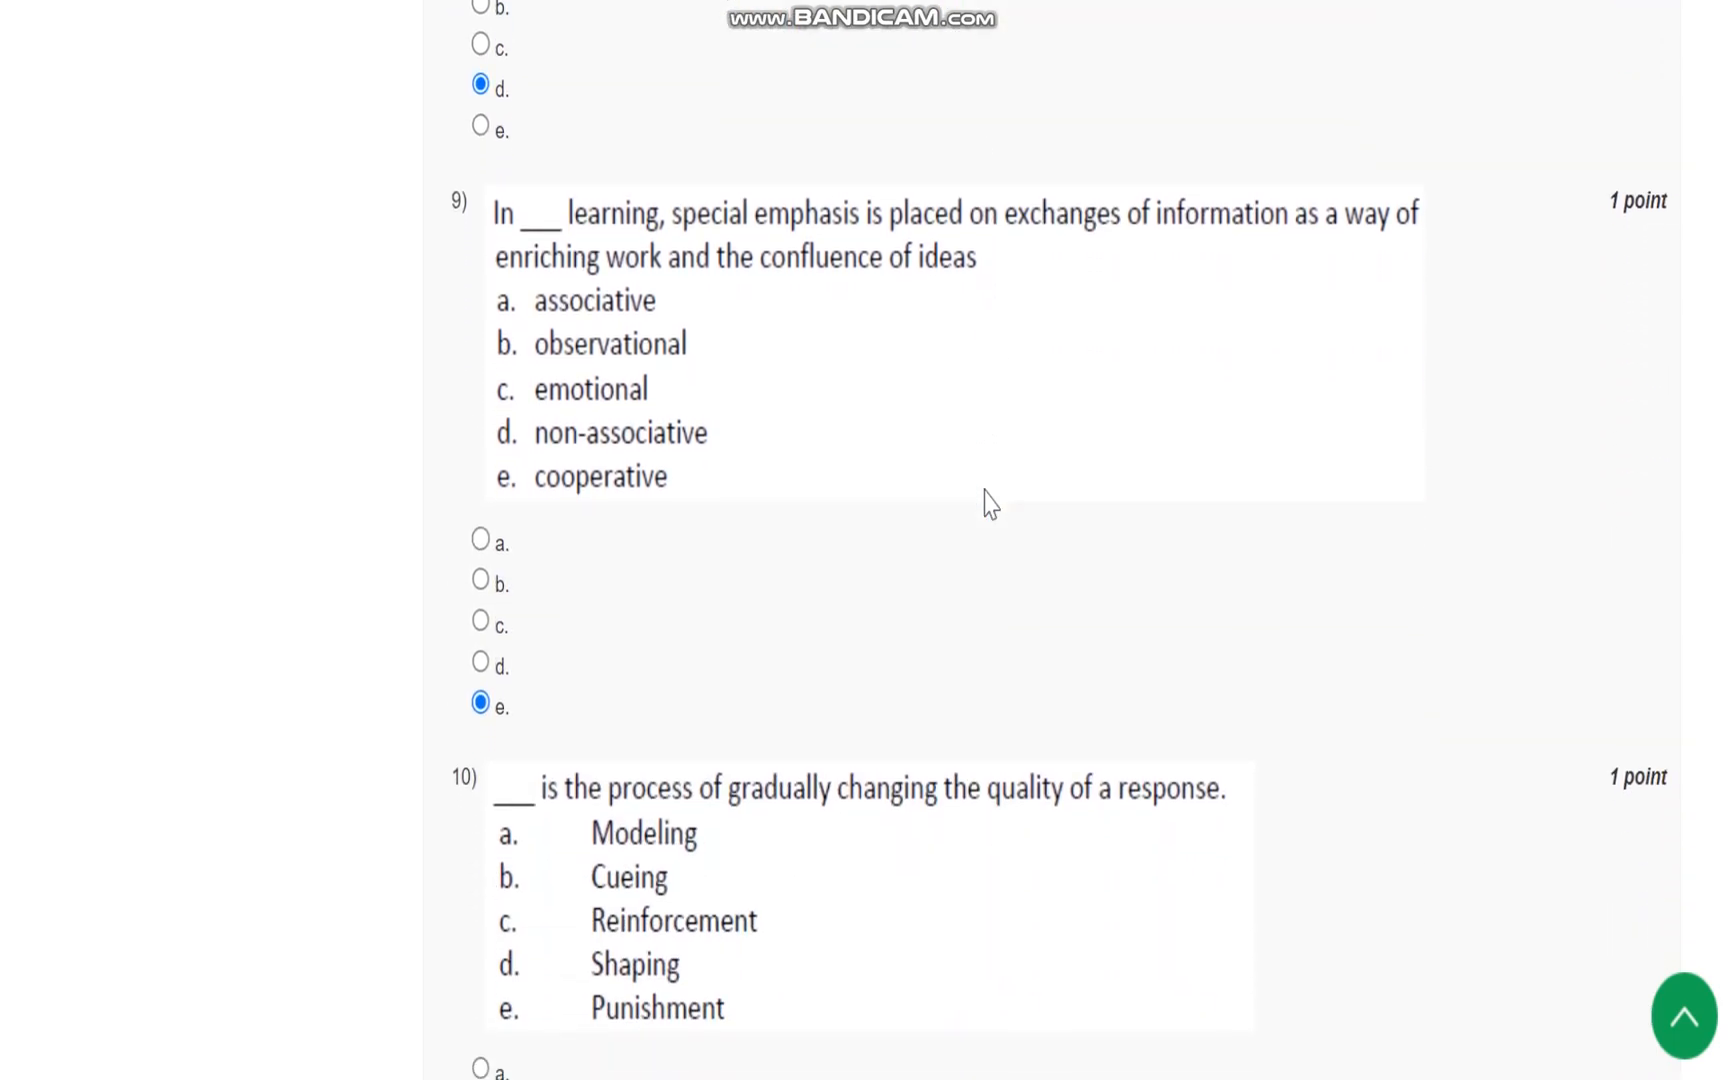
{"action": "mouse_move", "coordinate": [966, 348]}
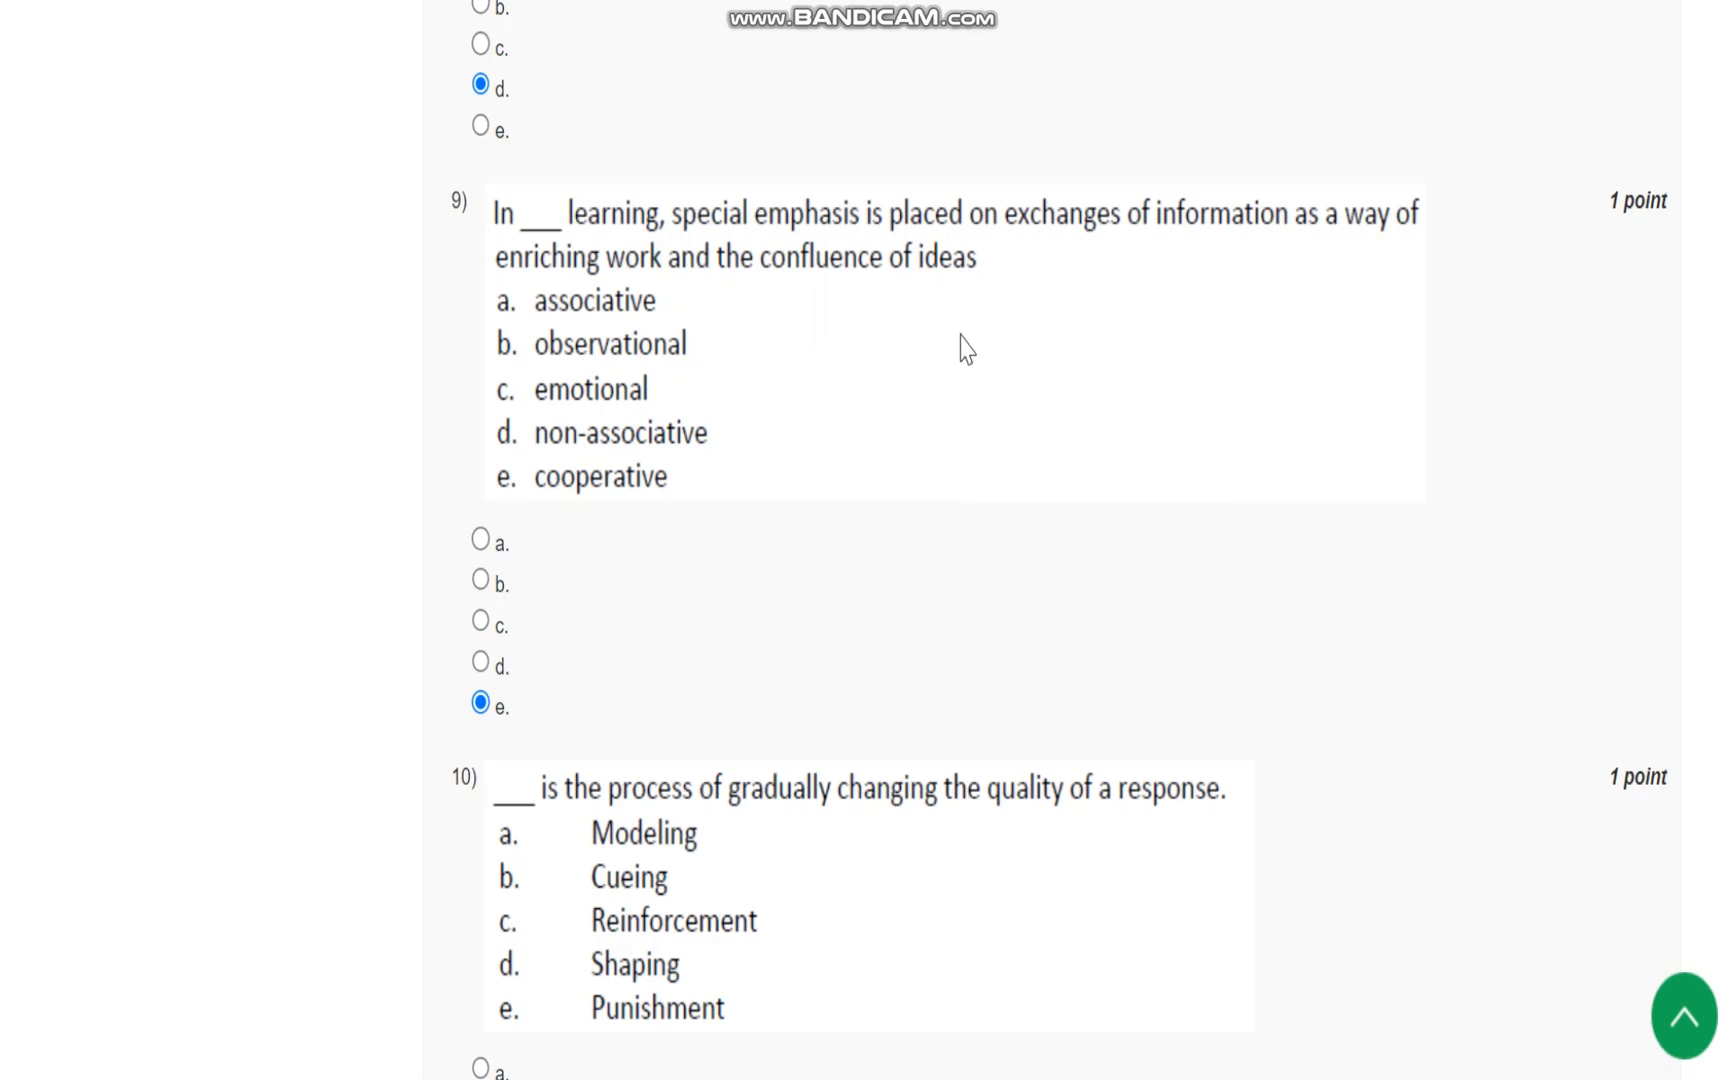
{"action": "mouse_move", "coordinate": [1028, 318]}
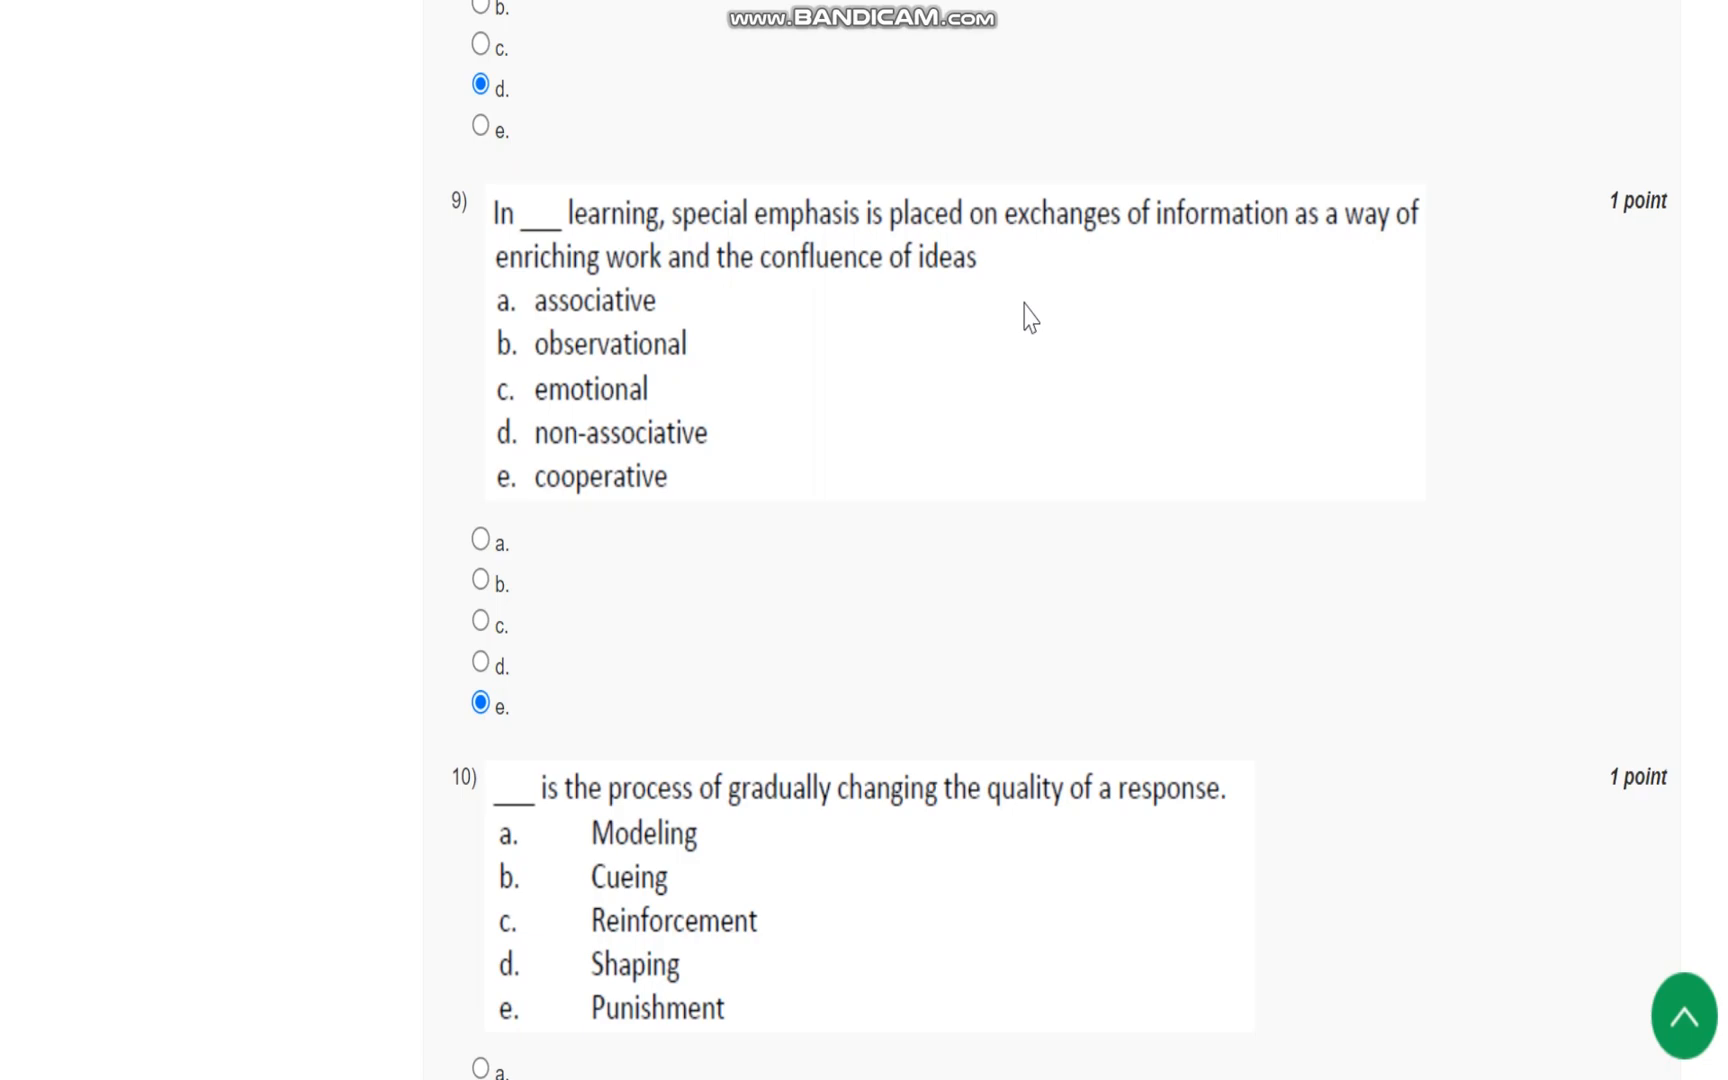
{"action": "mouse_move", "coordinate": [650, 468]}
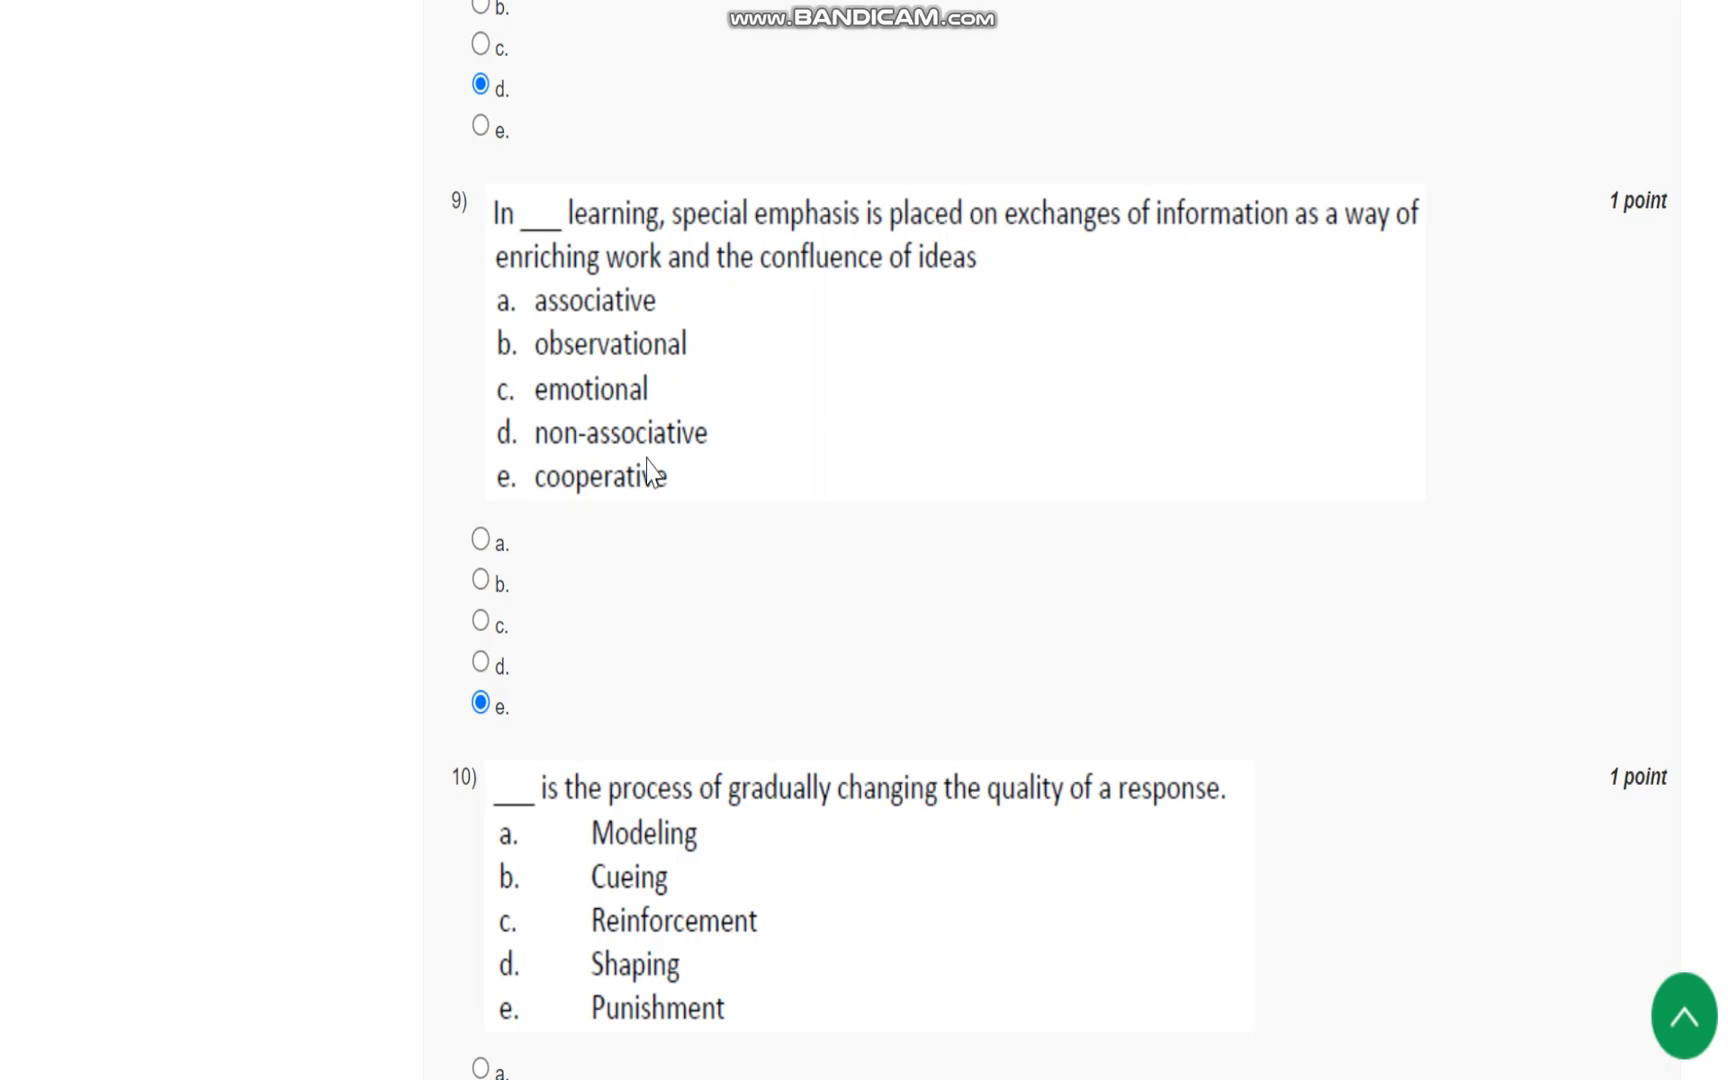
{"action": "scroll", "scroll_direction": "down", "scroll_amount": 3}
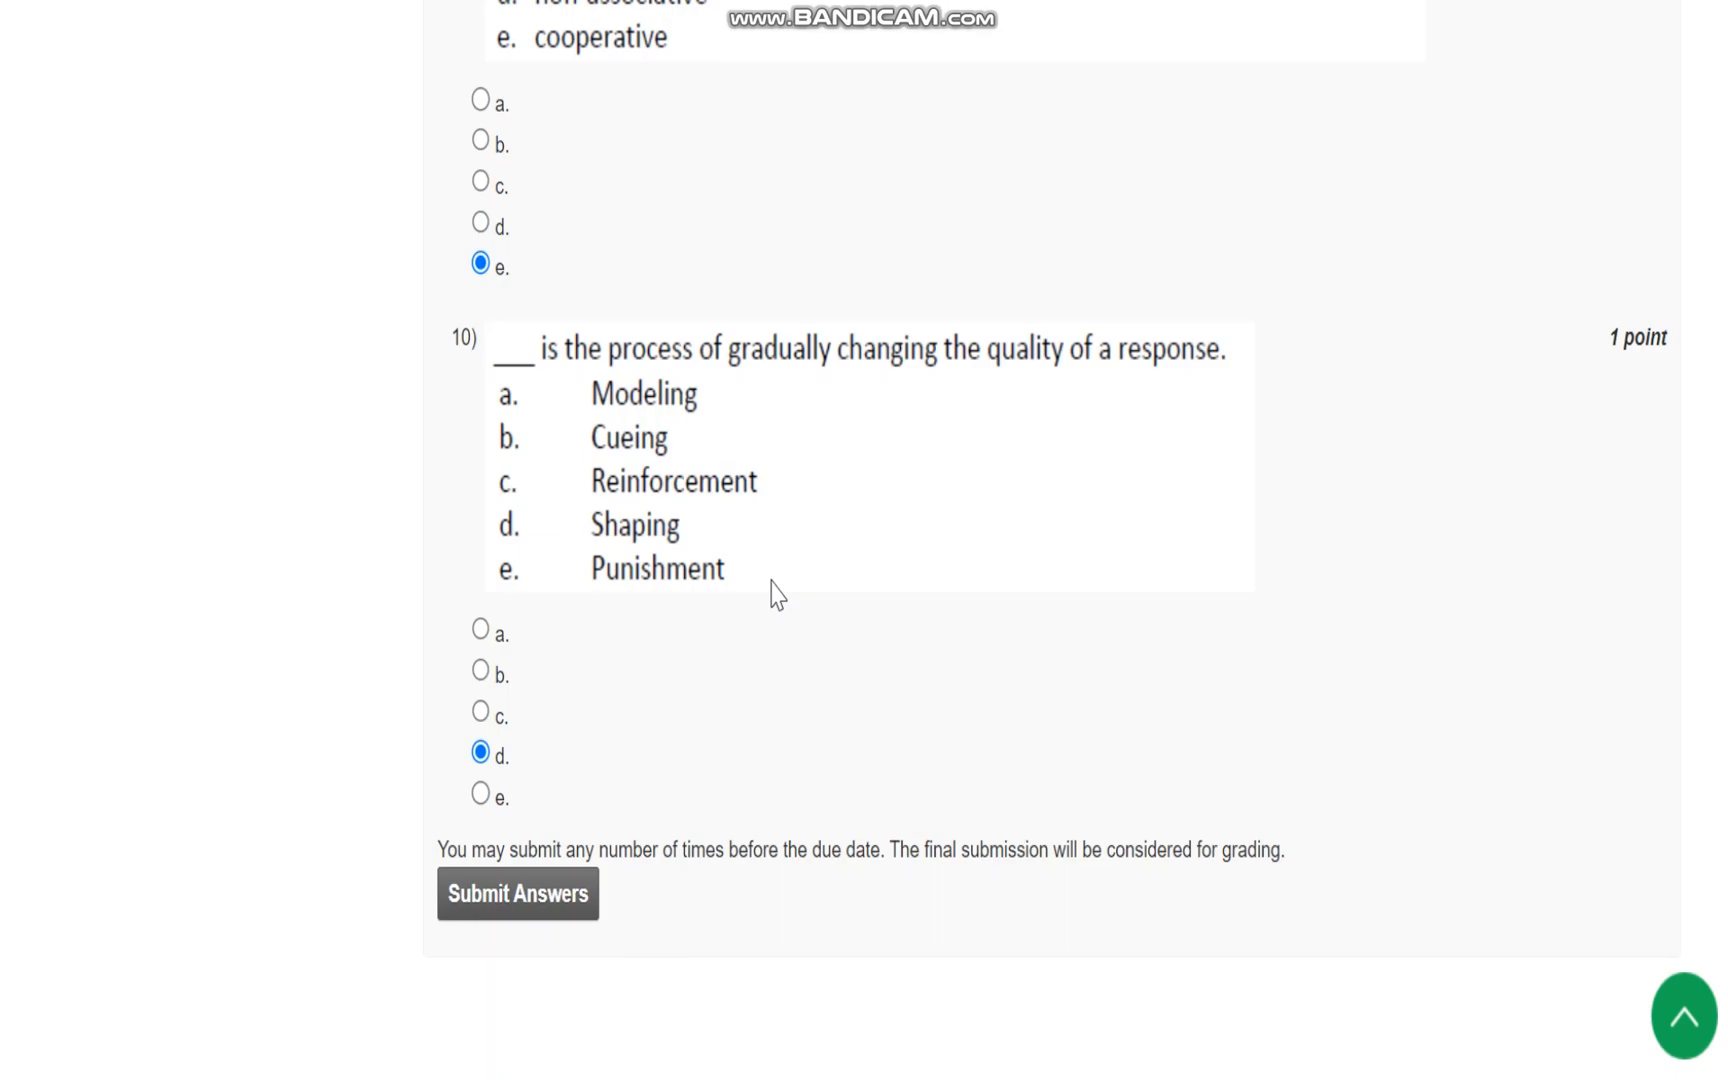
{"action": "mouse_move", "coordinate": [1574, 12]}
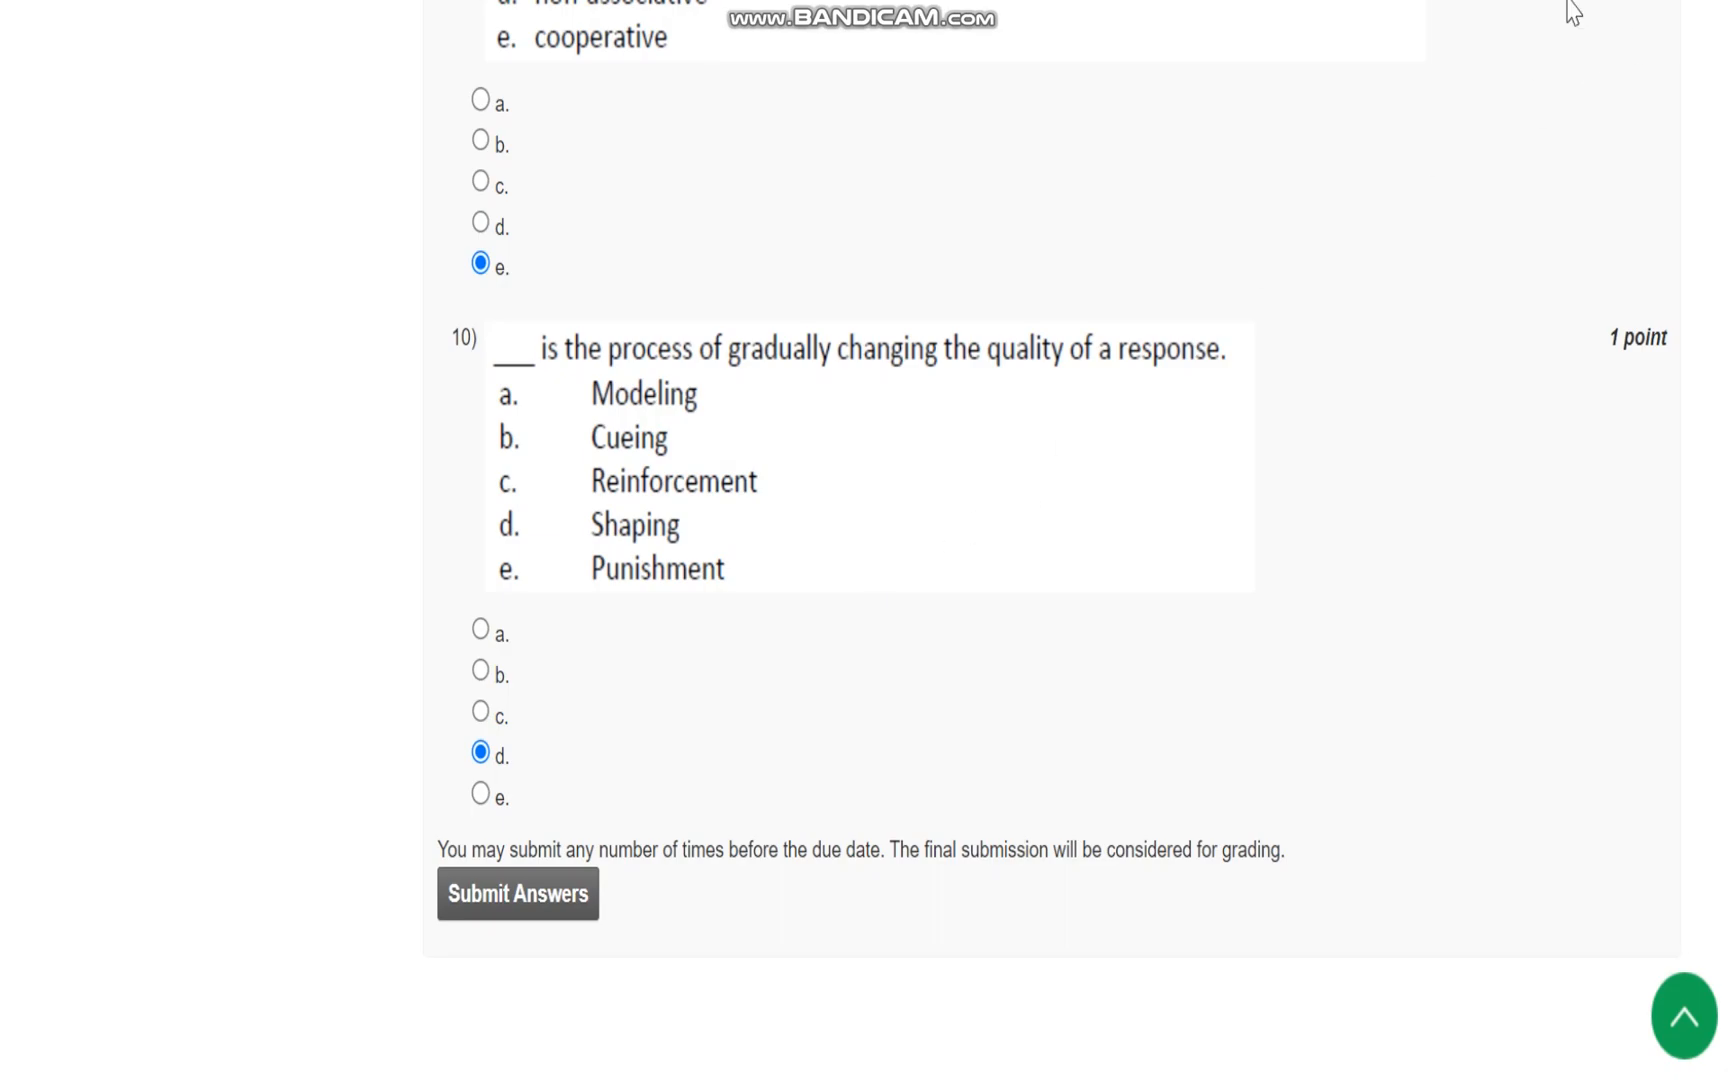